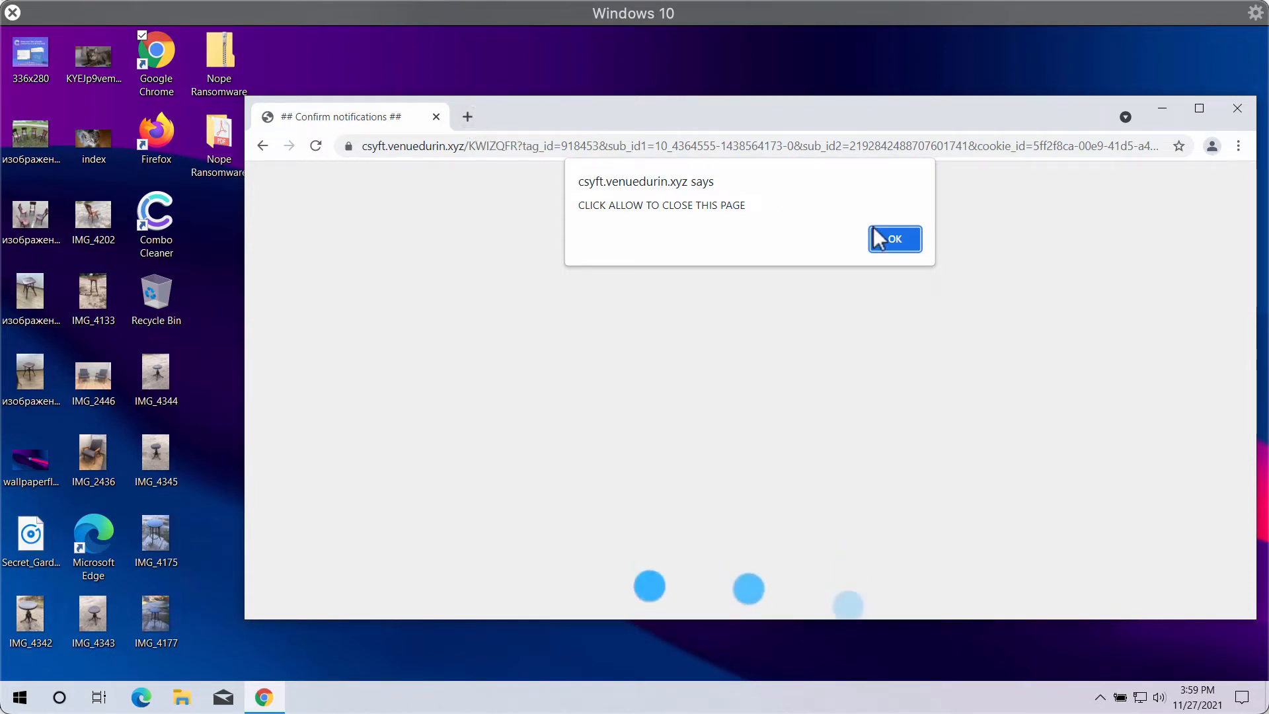
Dismiss the spam alert and move to a new blank tab beside the spam page
{"action": "left_click", "coordinate": [893, 239]}
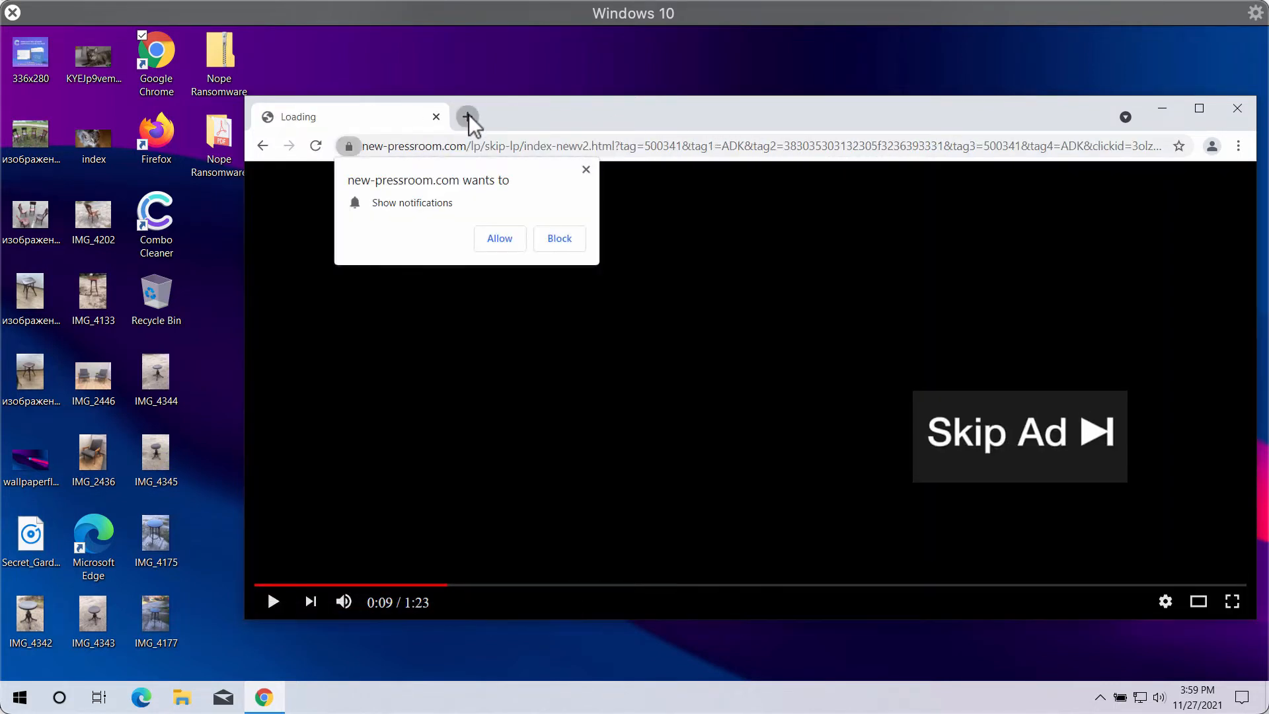
{"action": "left_click", "coordinate": [466, 116]}
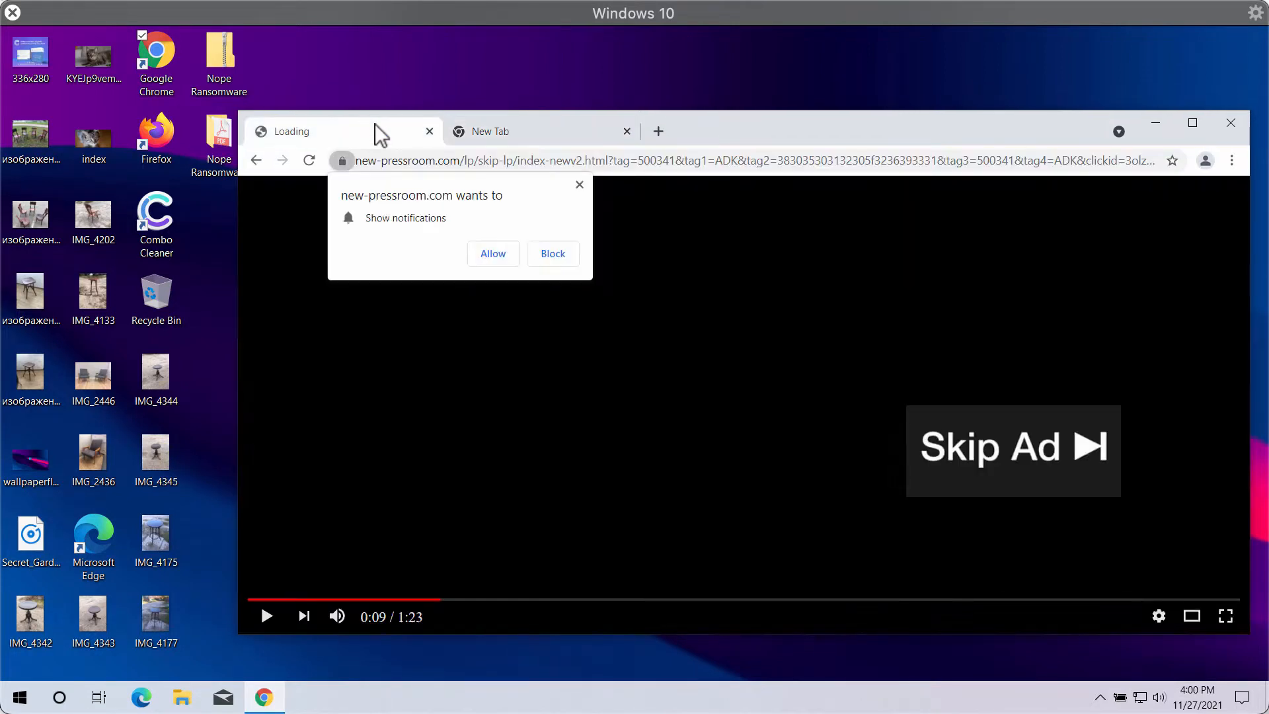
{"action": "left_click", "coordinate": [540, 130]}
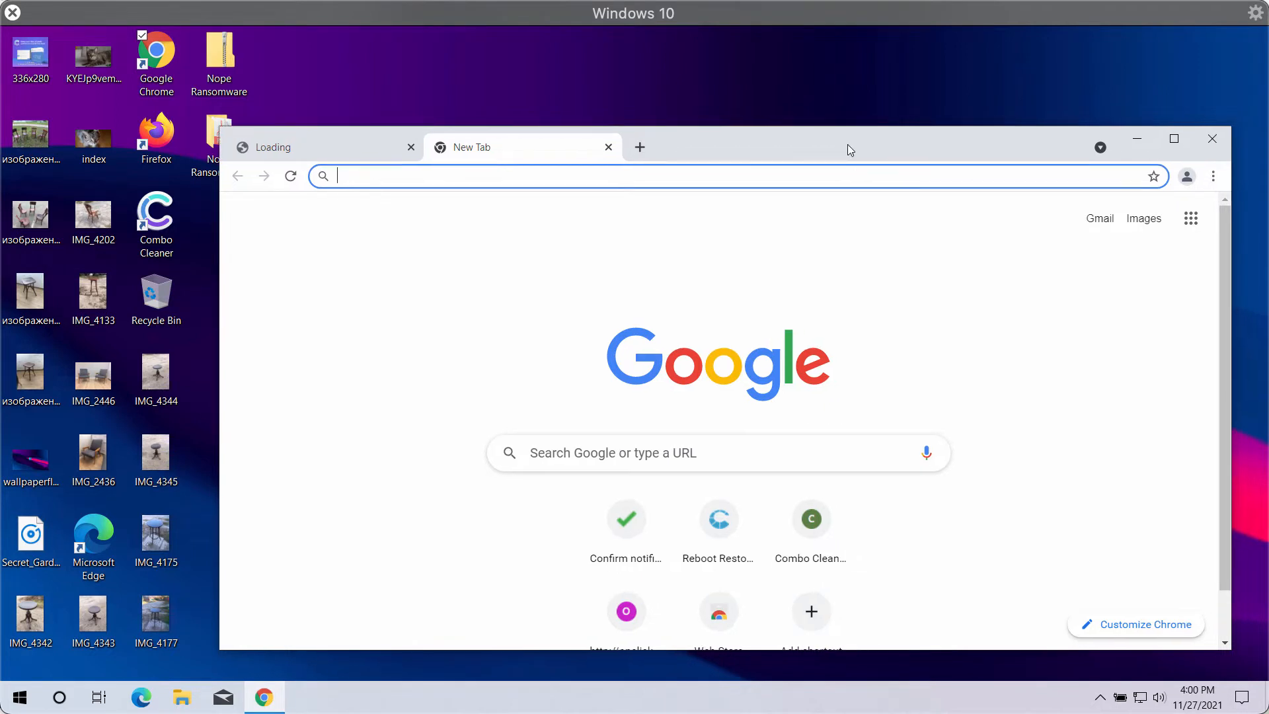
{"action": "mouse_move", "coordinate": [1017, 493]}
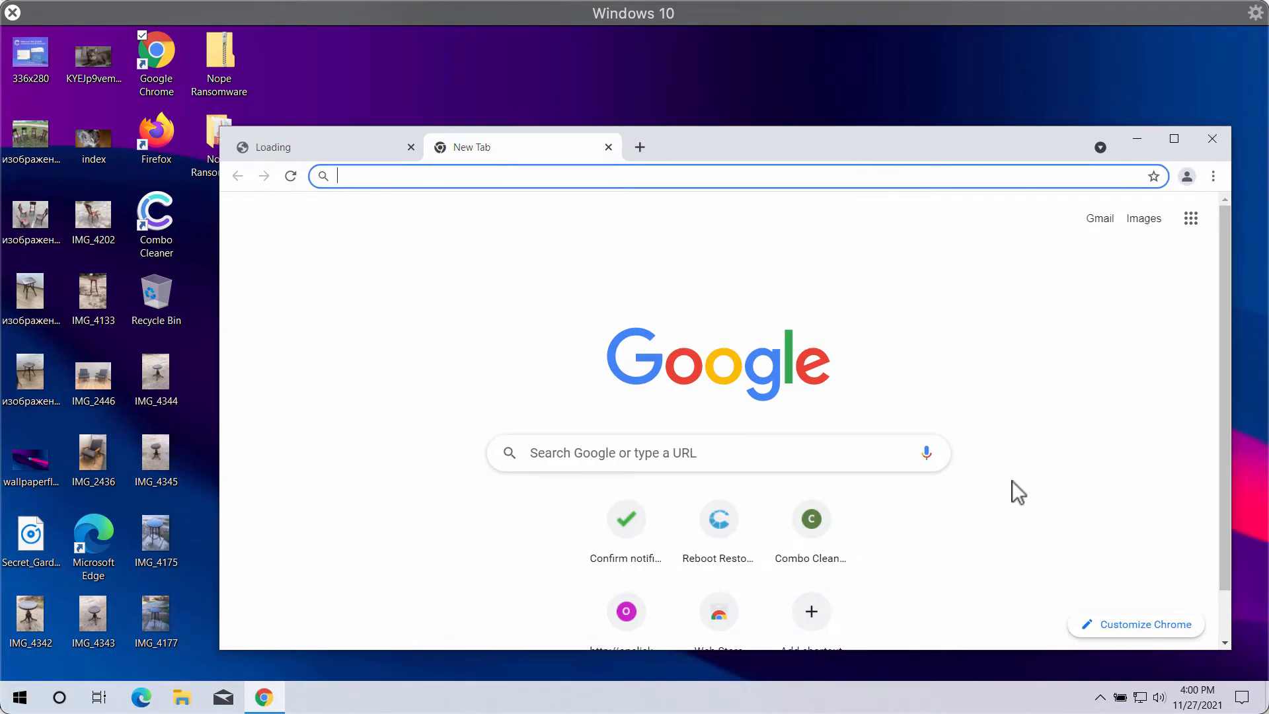
{"action": "mouse_move", "coordinate": [1011, 306]}
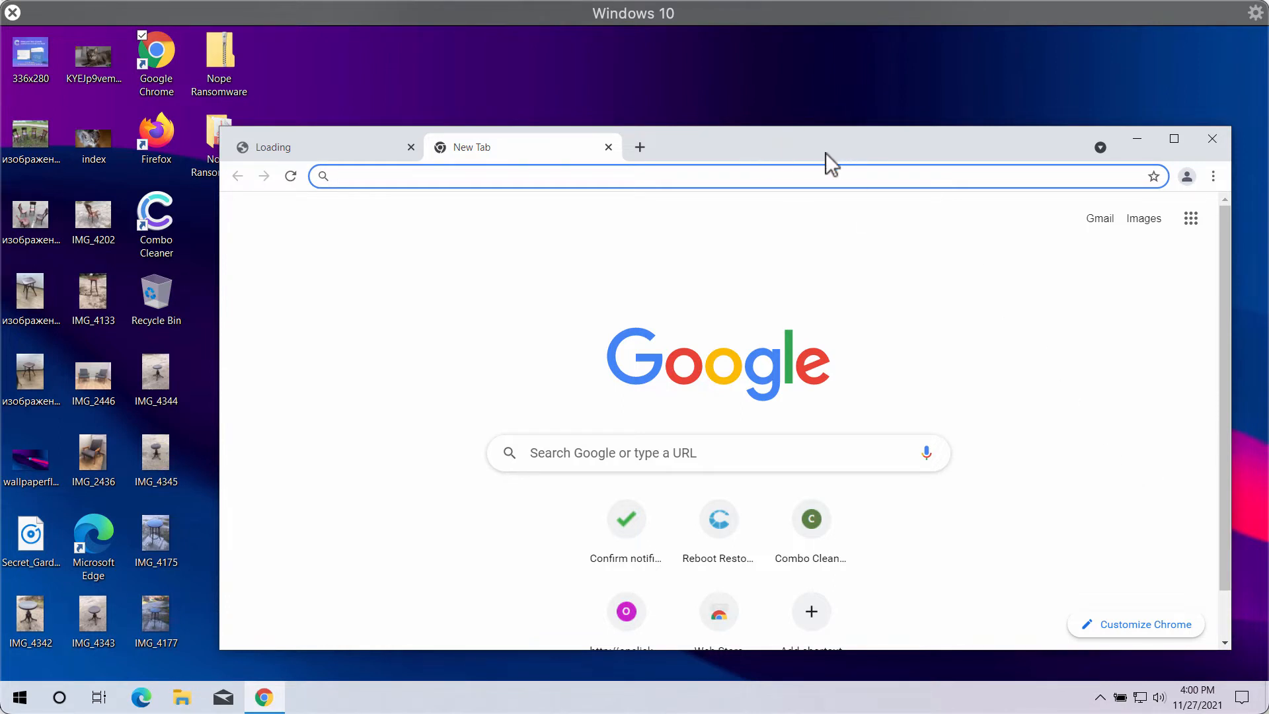
Go to Chrome Settings, Site Settings, and scroll toward Notifications permissions
{"action": "left_click", "coordinate": [1213, 176]}
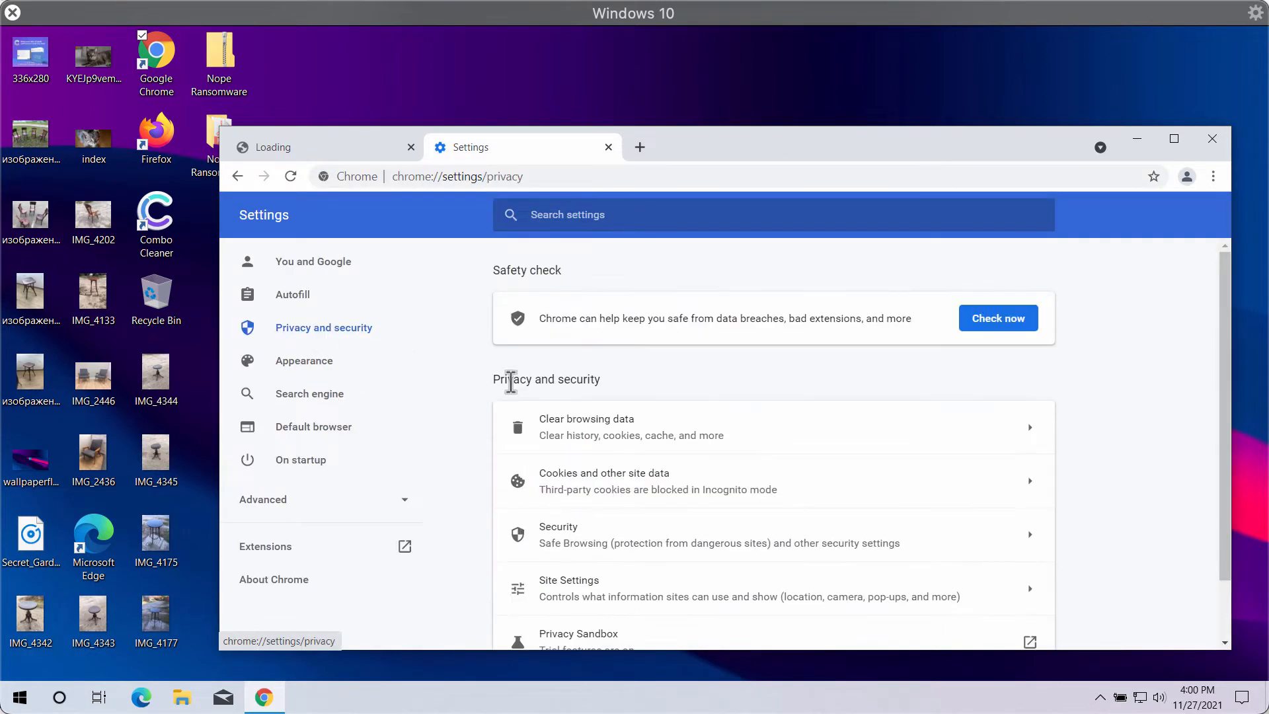
{"action": "left_click", "coordinate": [569, 580]}
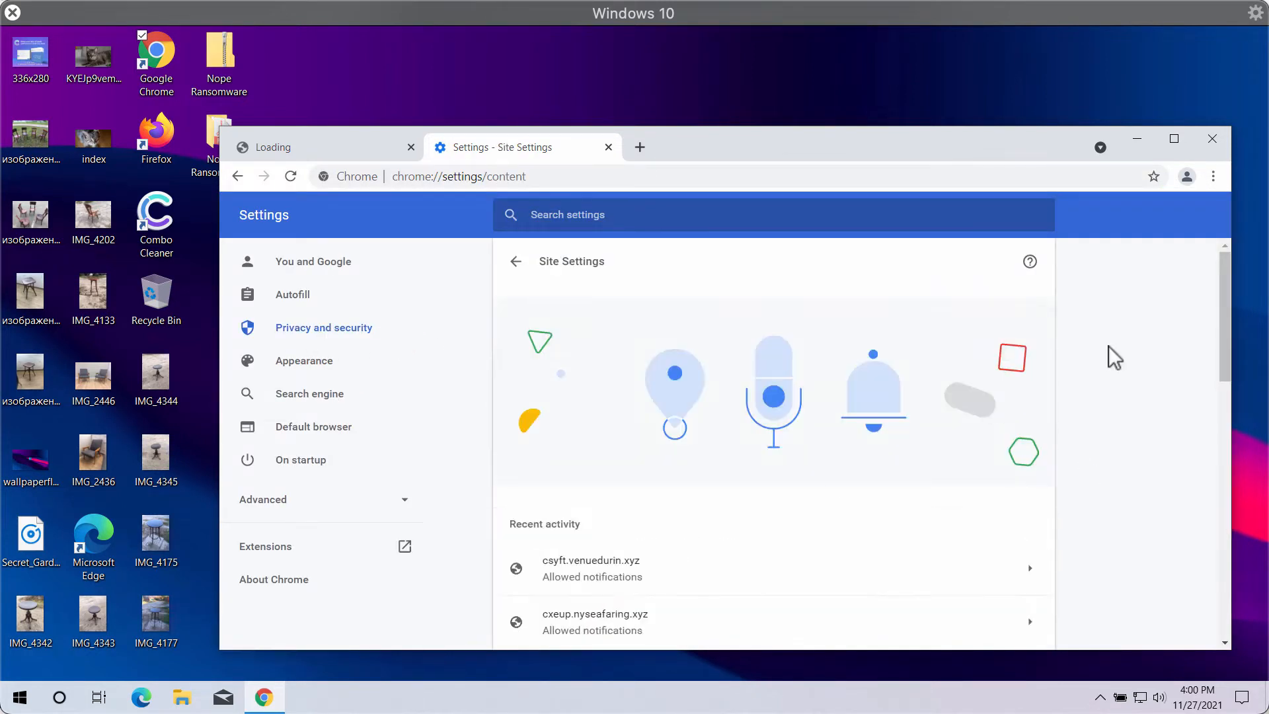
{"action": "scroll", "scroll_direction": "down", "scroll_amount": 3}
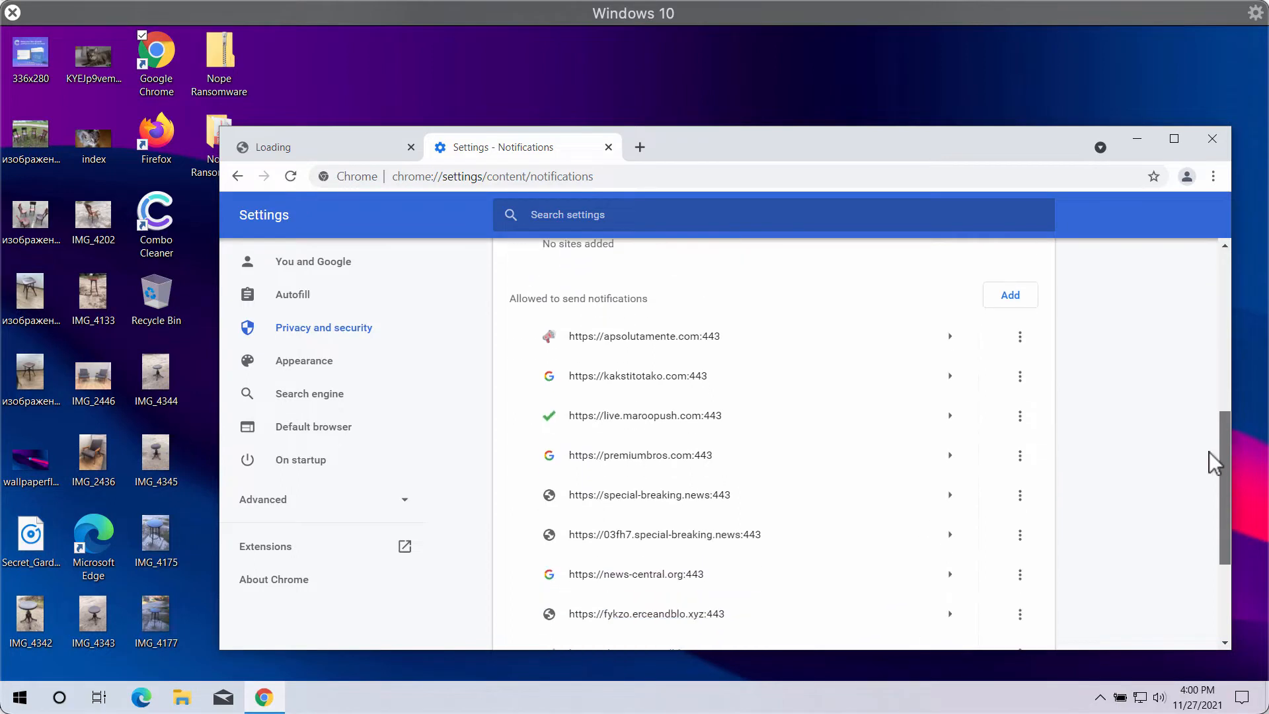
Remove the spam sites one by one from 'Allowed to send notifications'
{"action": "scroll", "scroll_direction": "down", "scroll_amount": 3}
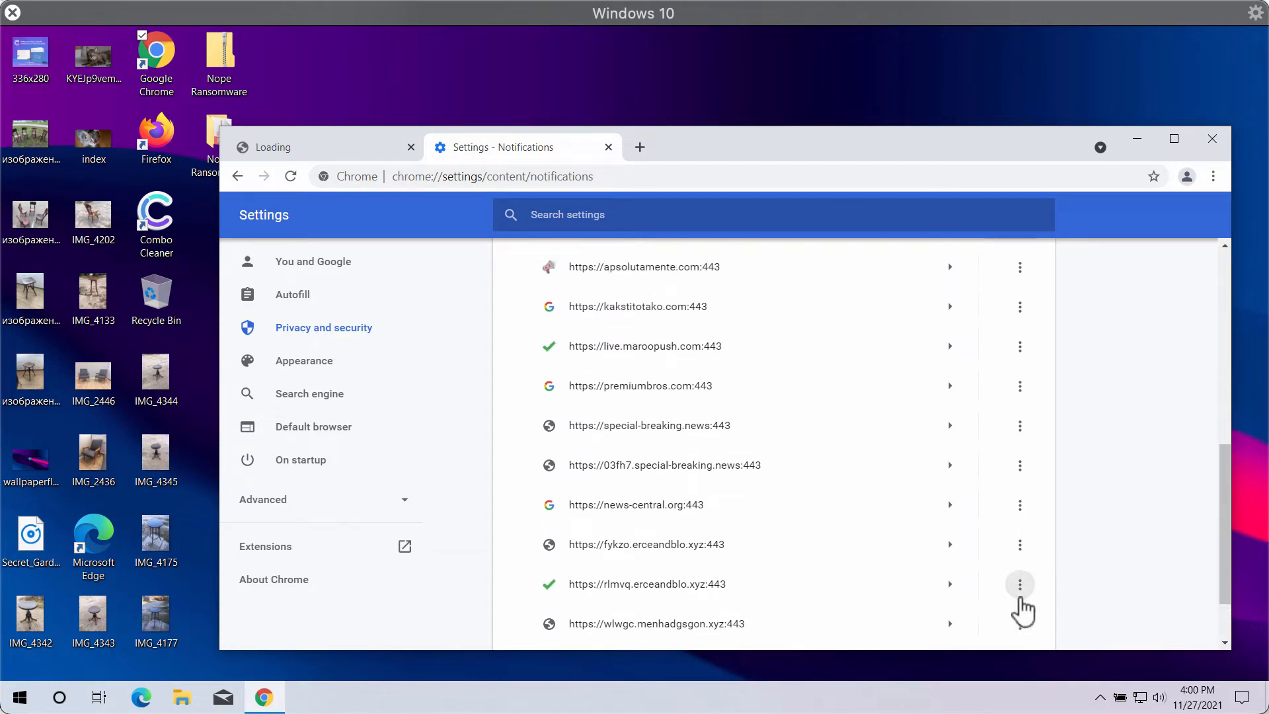
{"action": "left_click", "coordinate": [1019, 583]}
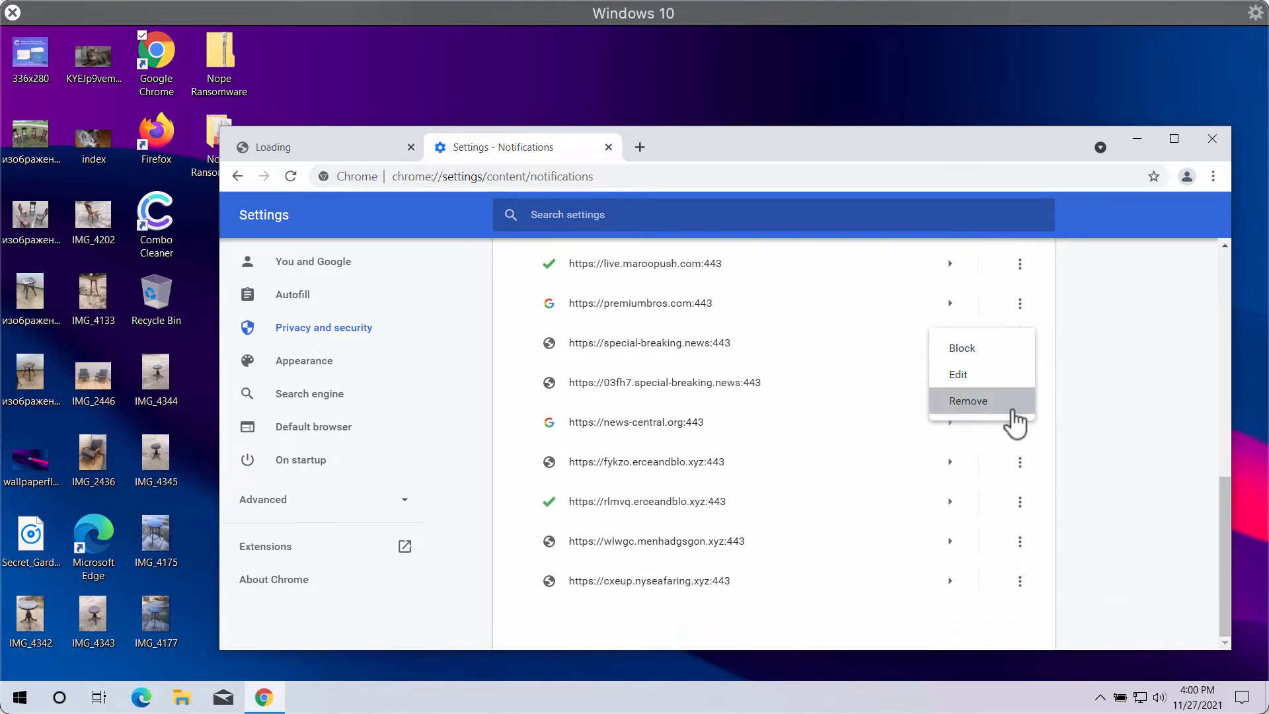
{"action": "left_click", "coordinate": [967, 401]}
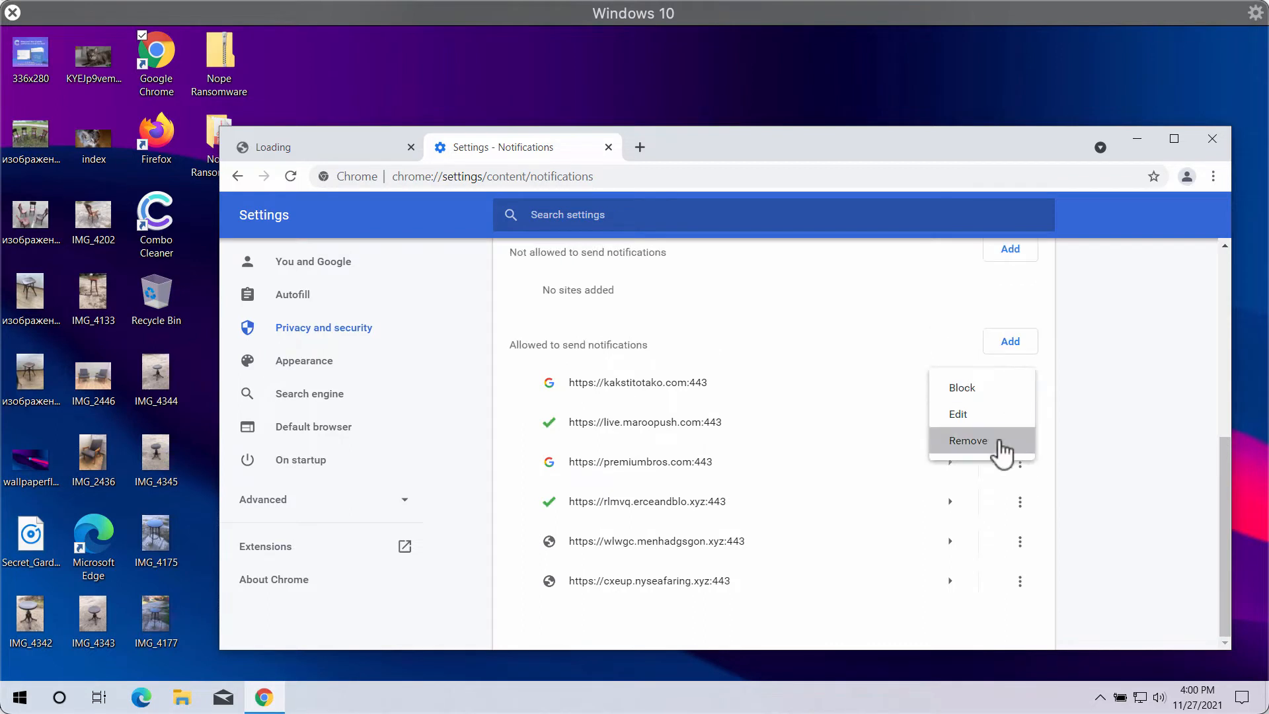
{"action": "left_click", "coordinate": [967, 440]}
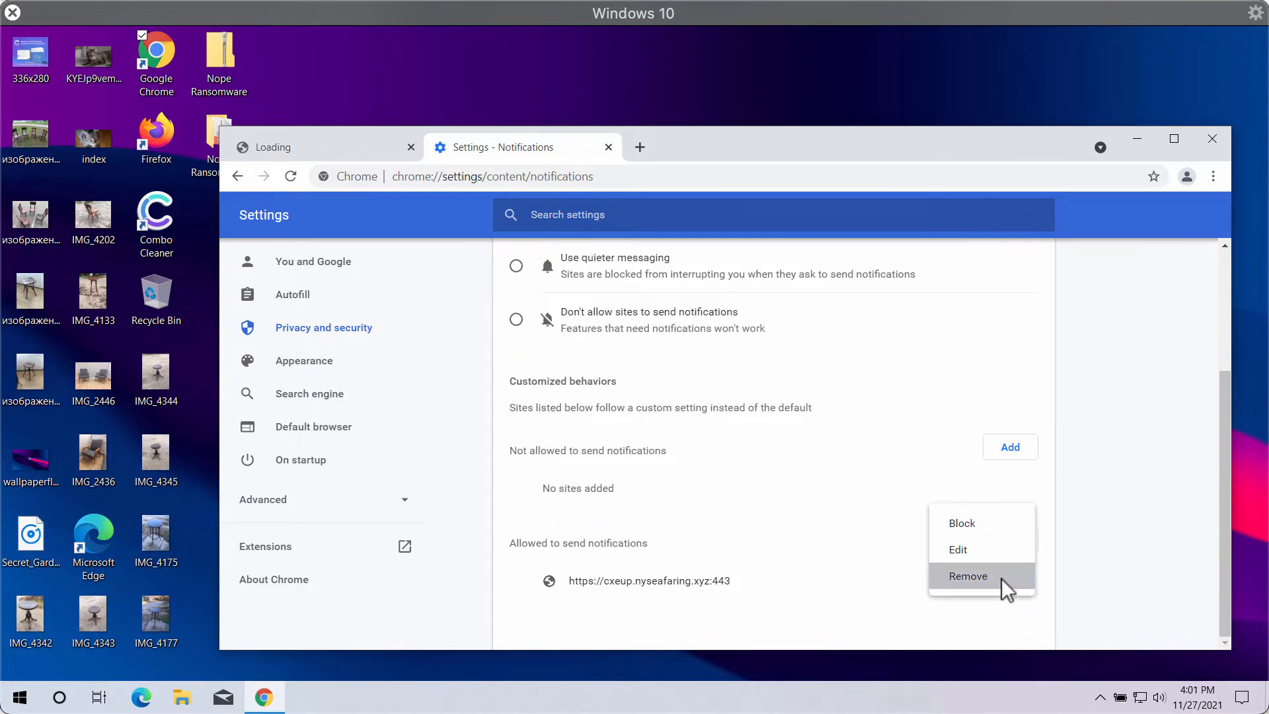
{"action": "left_click", "coordinate": [967, 576]}
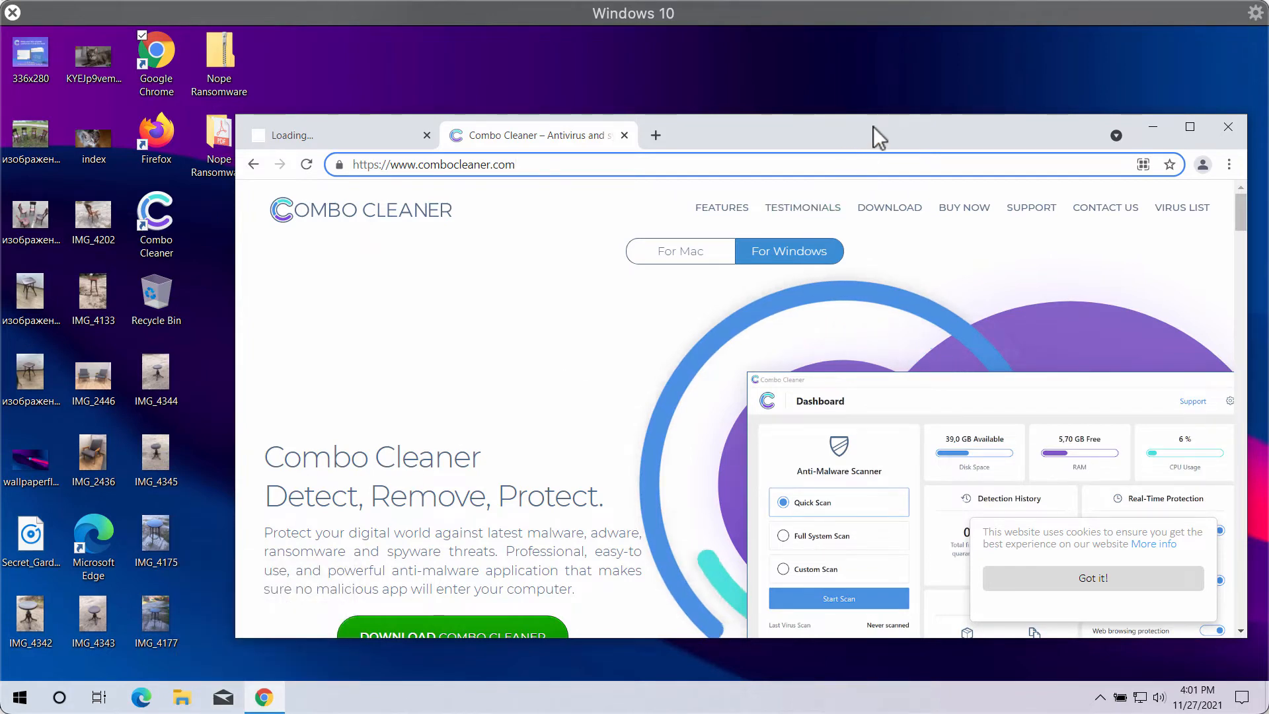
Launch Combo Cleaner and close the Chrome window
{"action": "left_click", "coordinate": [156, 219]}
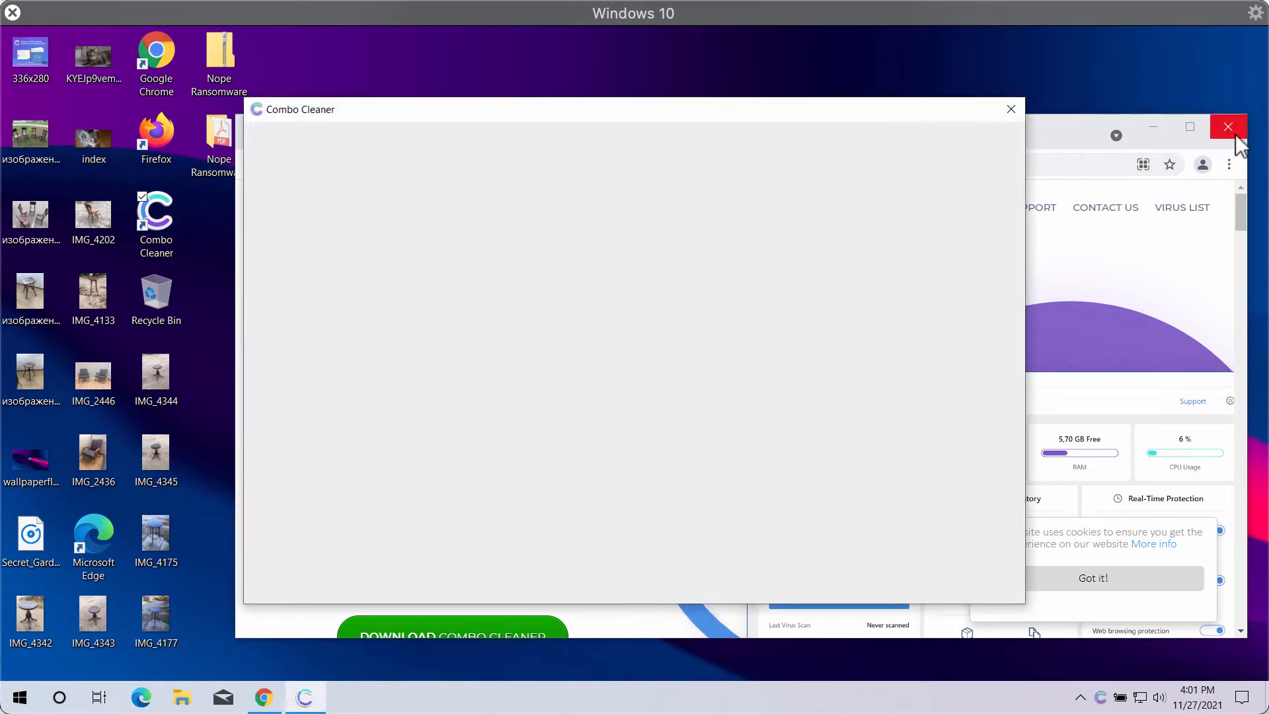
{"action": "left_click", "coordinate": [1229, 126]}
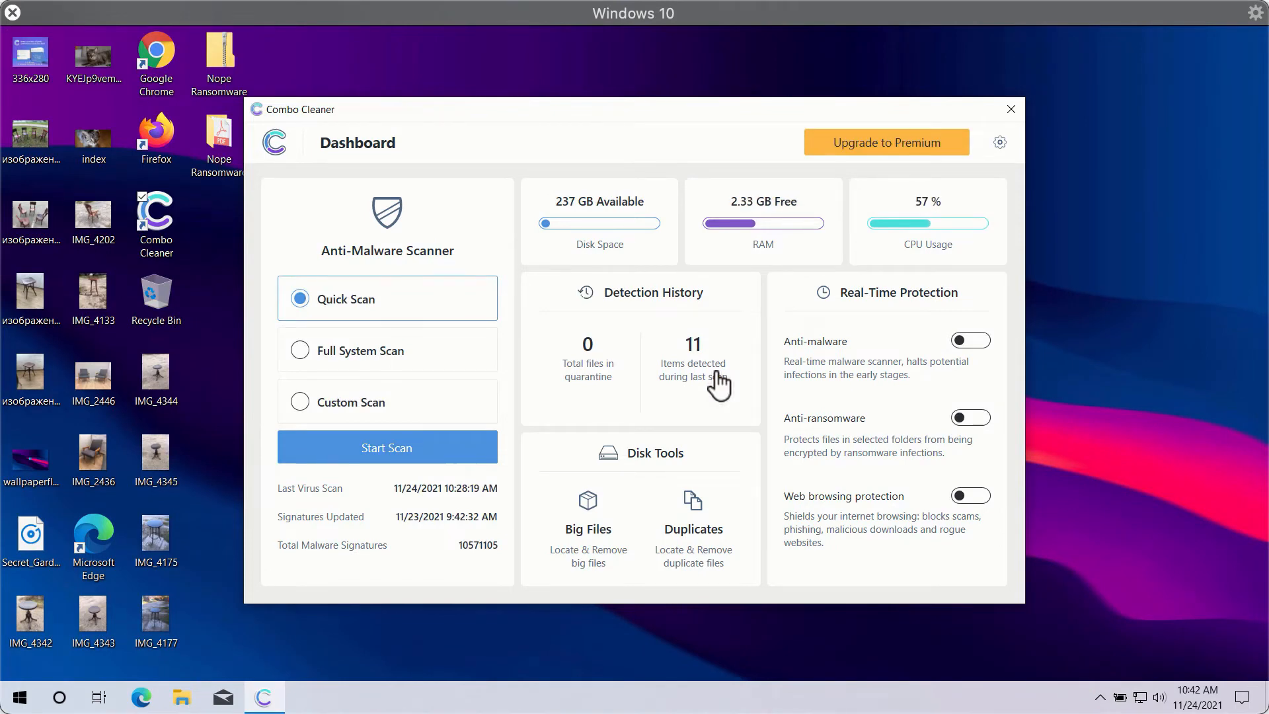
{"action": "mouse_move", "coordinate": [653, 119]}
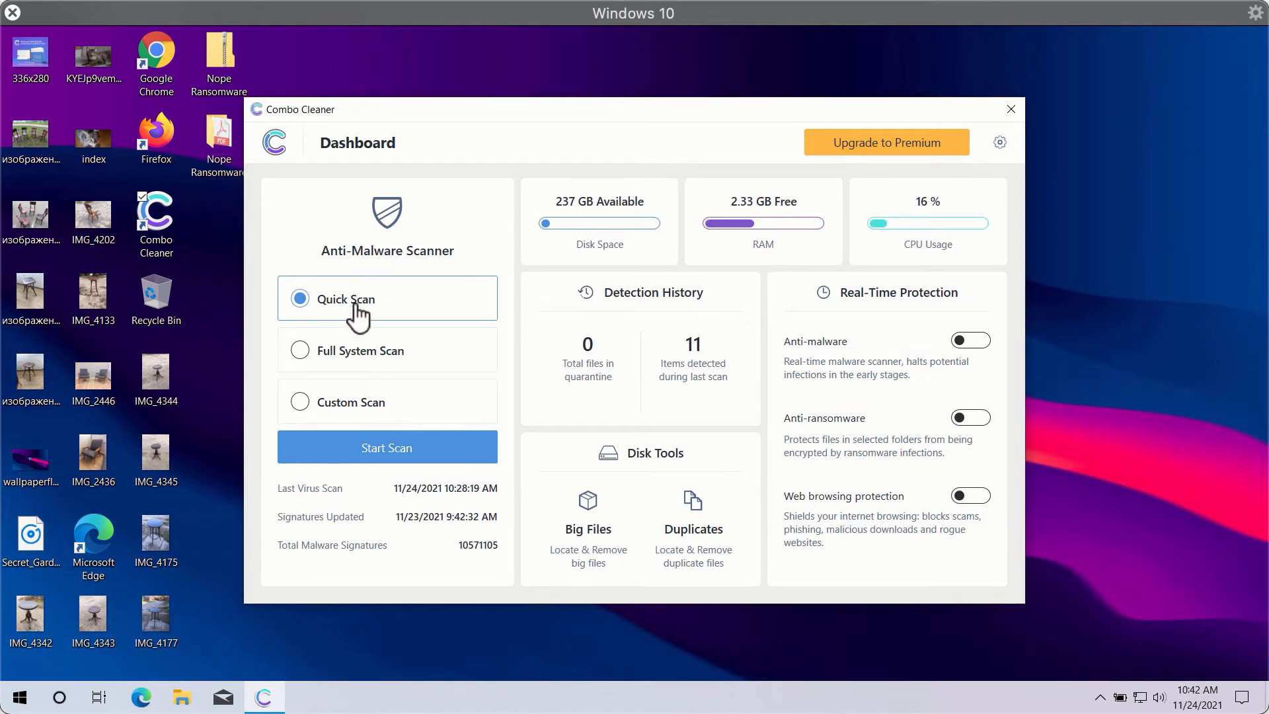
{"action": "mouse_move", "coordinate": [661, 137]}
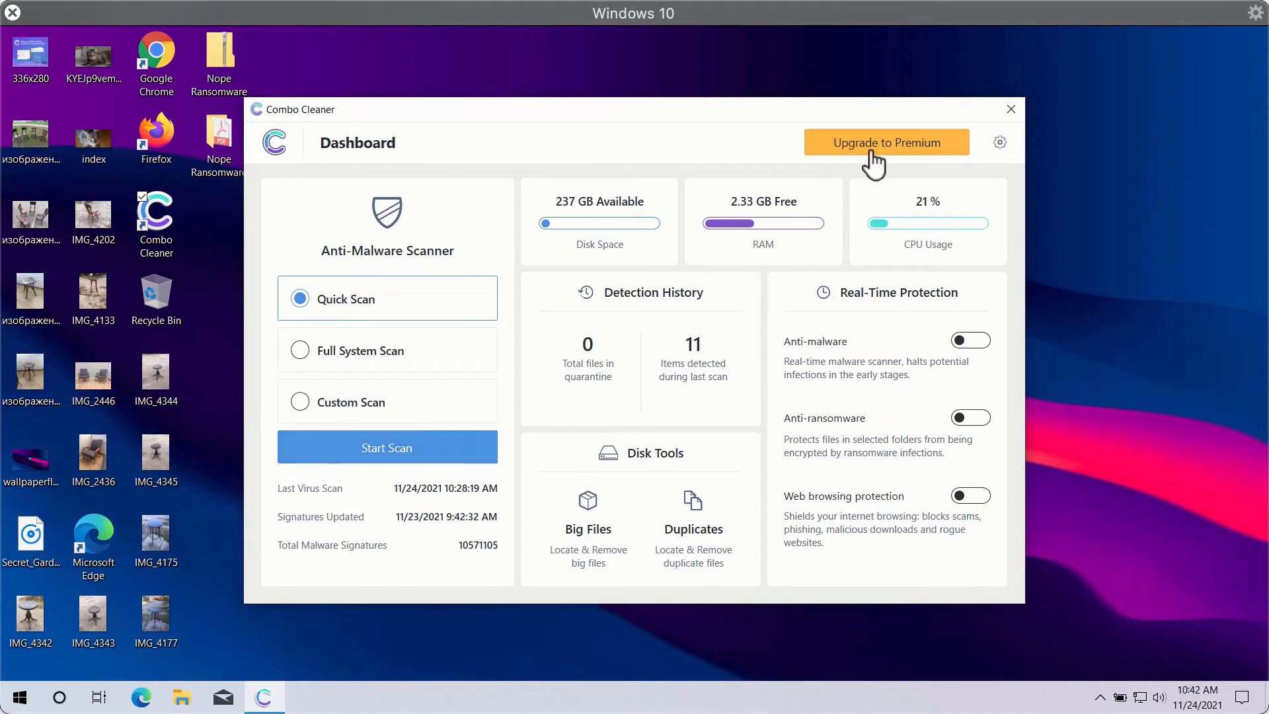
{"action": "mouse_move", "coordinate": [361, 360]}
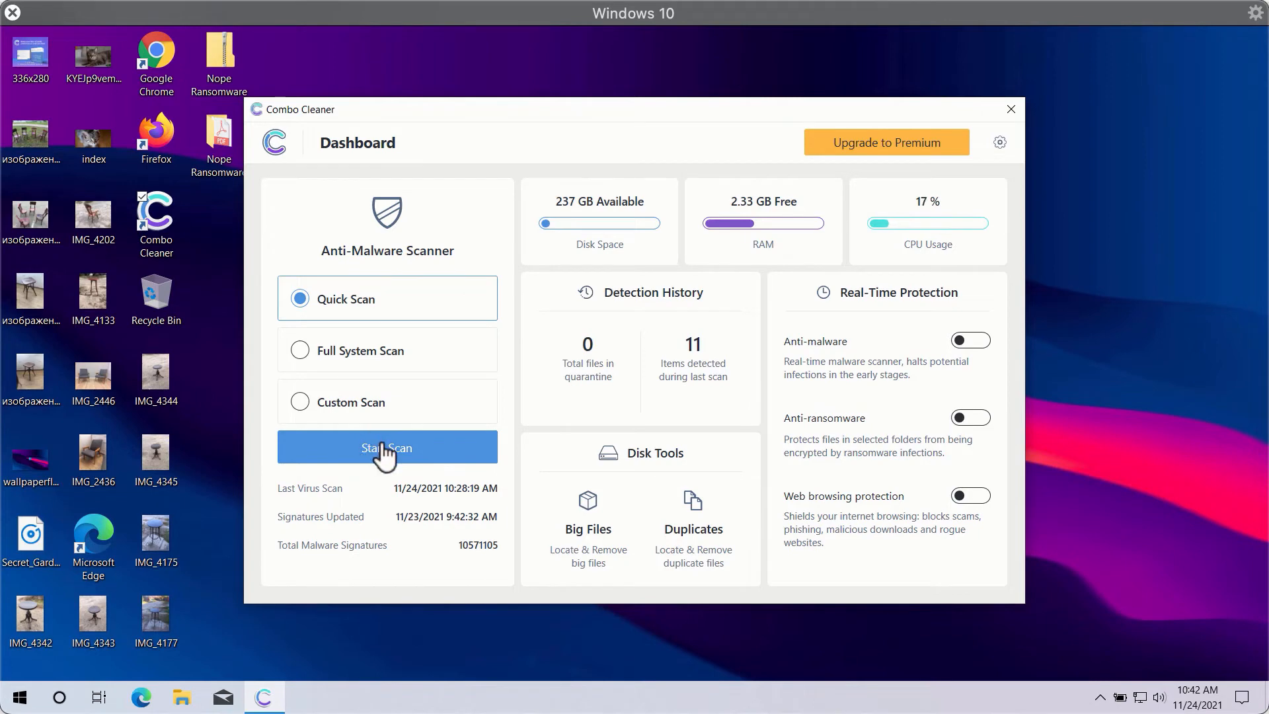
Start a Quick Scan from the Combo Cleaner Dashboard
{"action": "left_click", "coordinate": [387, 447]}
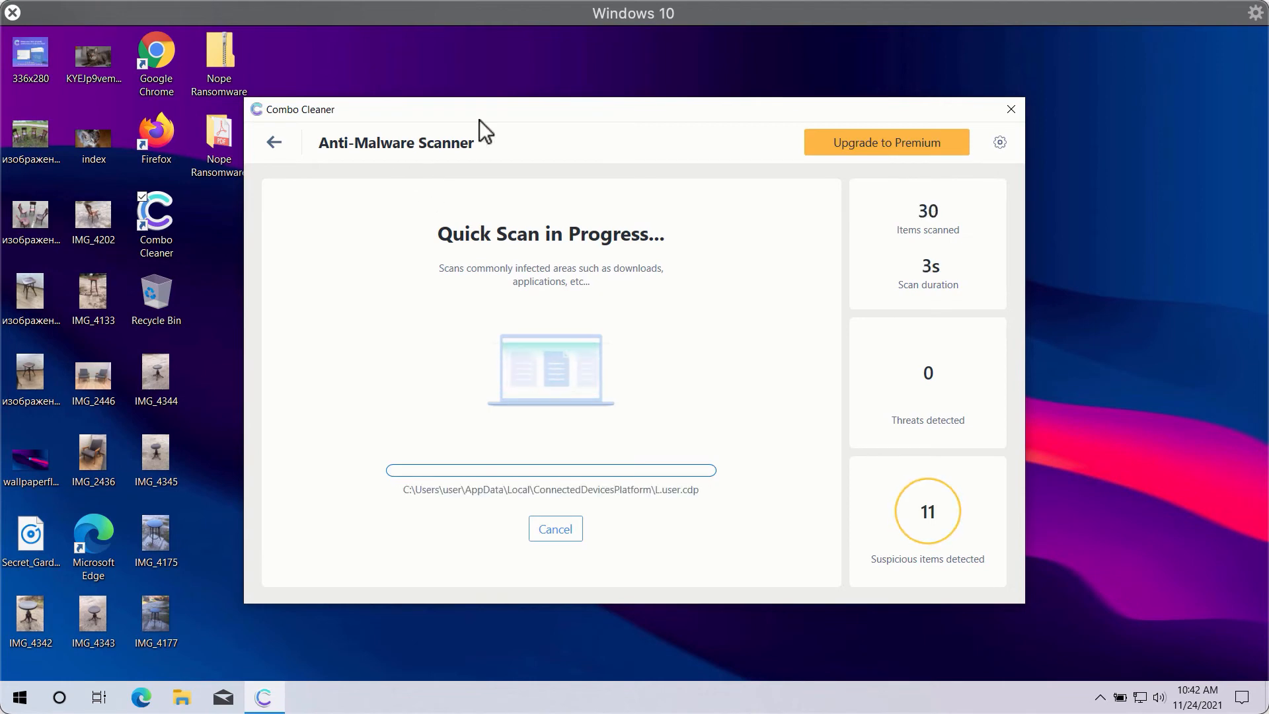
{"action": "mouse_move", "coordinate": [722, 348]}
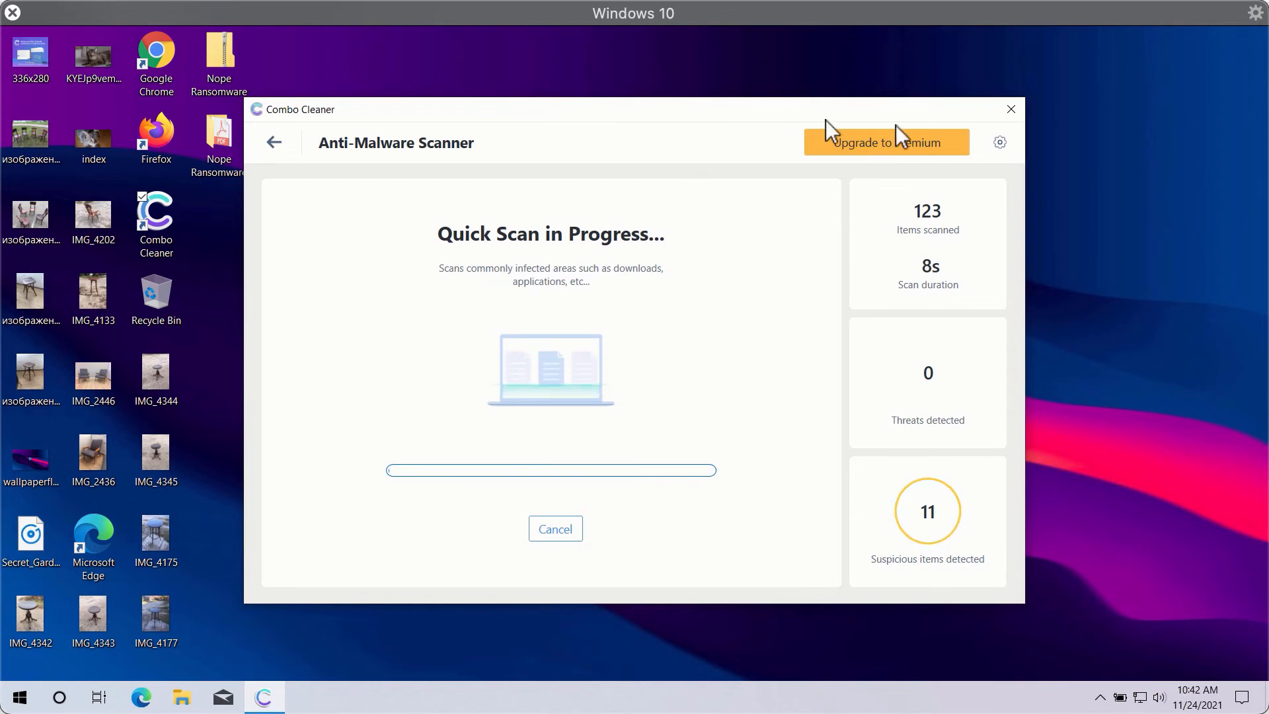
{"action": "left_click", "coordinate": [999, 143]}
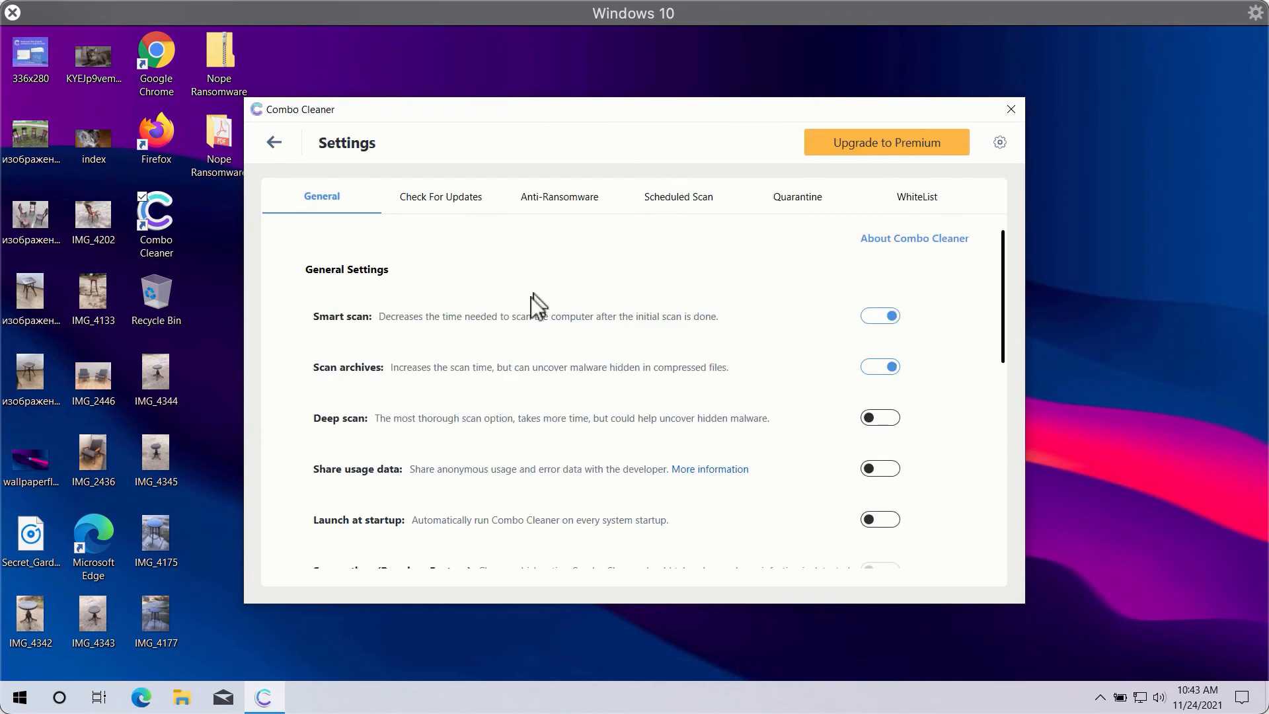
{"action": "mouse_move", "coordinate": [630, 180]}
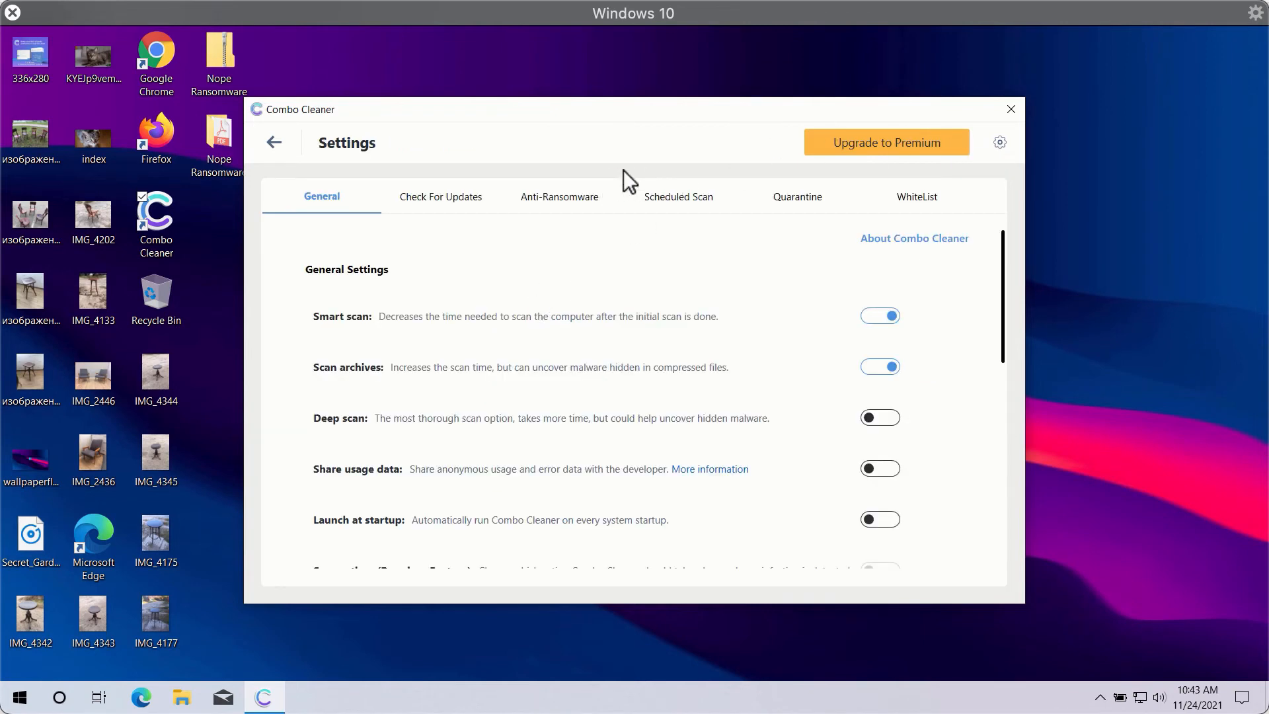
{"action": "mouse_move", "coordinate": [642, 245]}
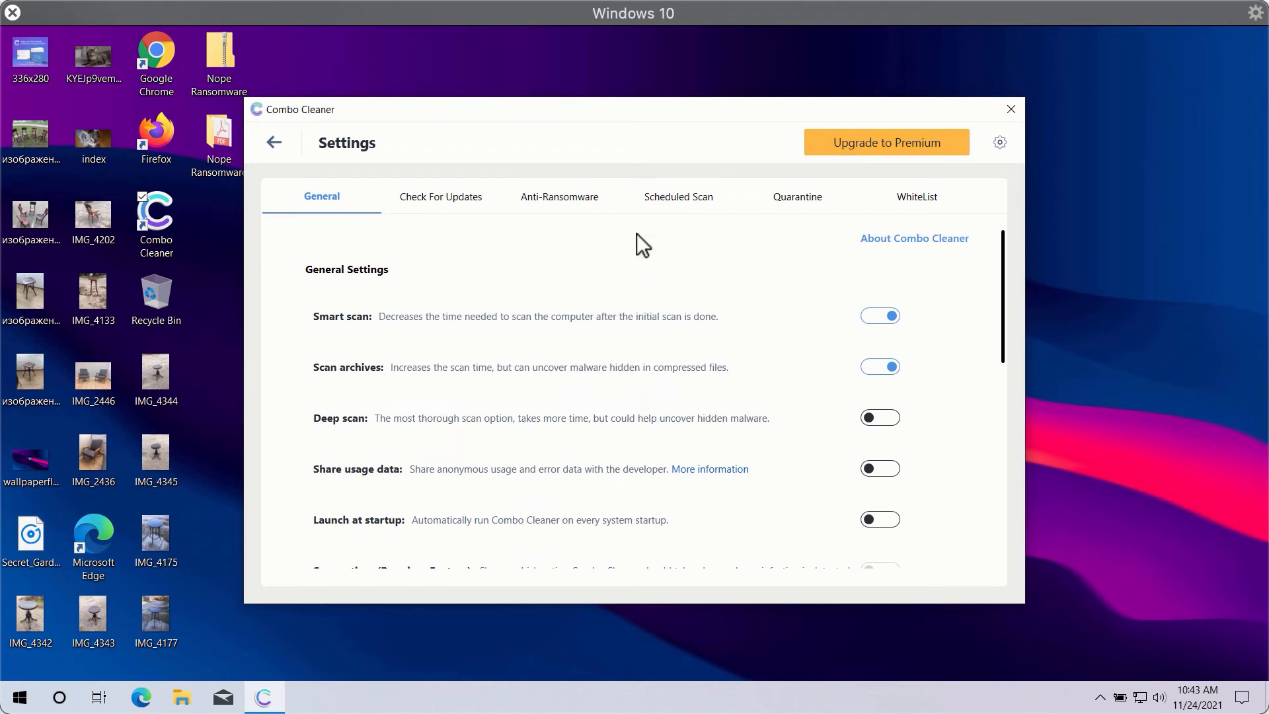
{"action": "left_click", "coordinate": [559, 196]}
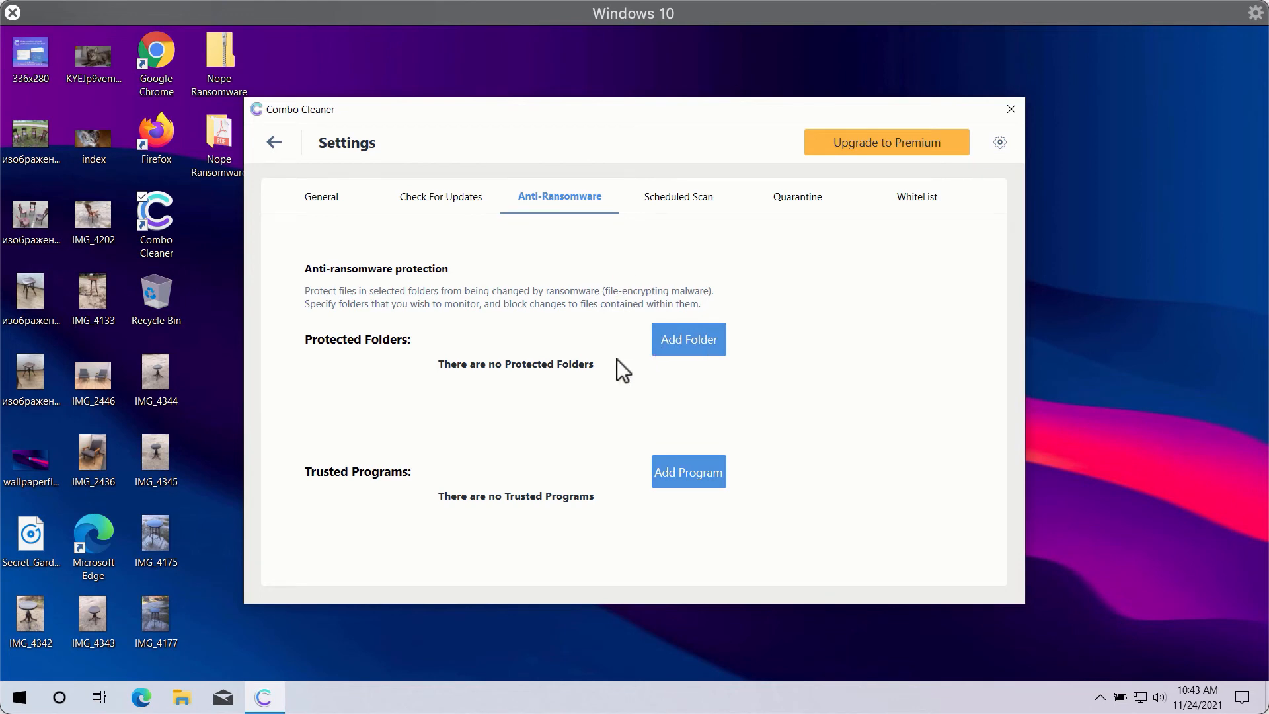
{"action": "mouse_move", "coordinate": [809, 280]}
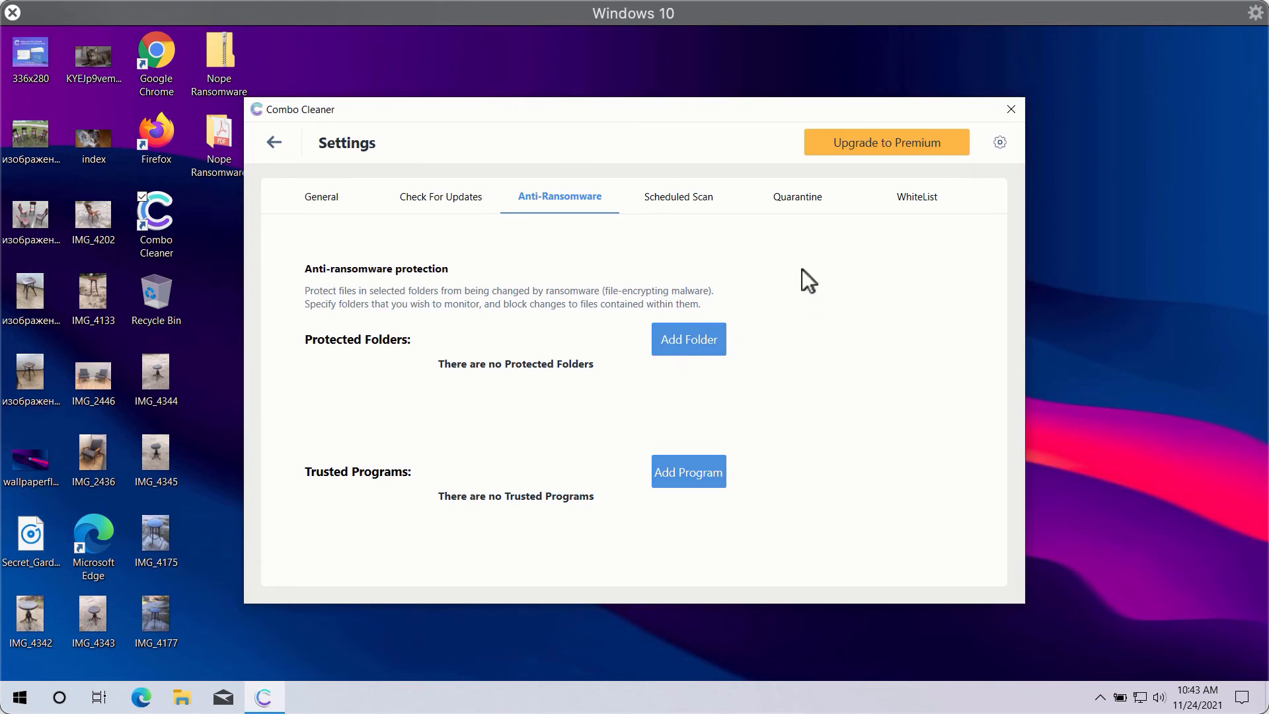
{"action": "mouse_move", "coordinate": [792, 113]}
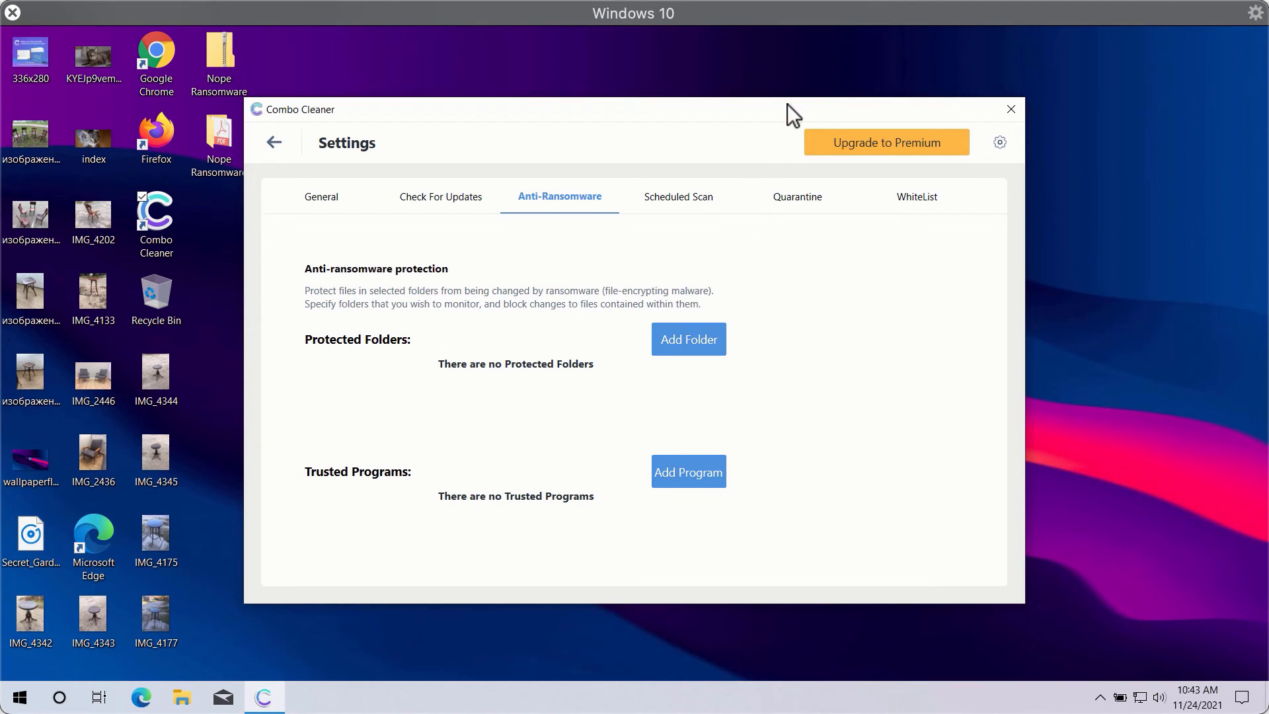
{"action": "mouse_move", "coordinate": [799, 119]}
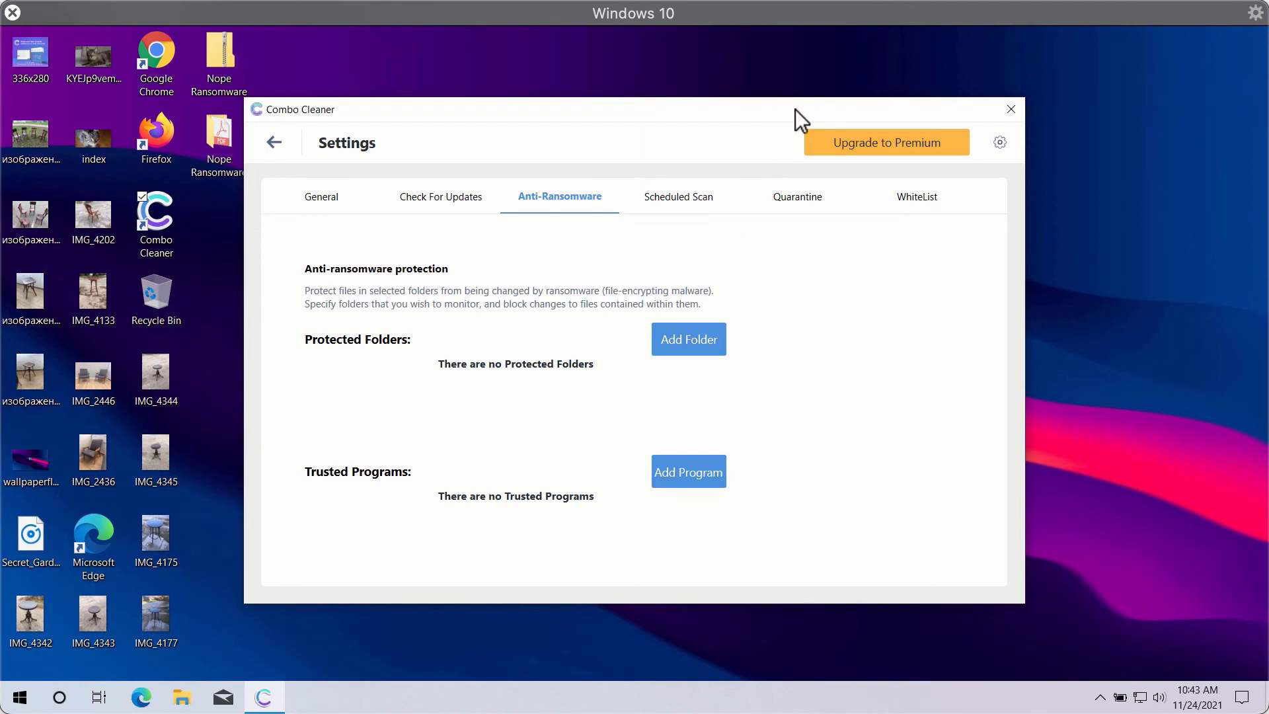
{"action": "mouse_move", "coordinate": [731, 228]}
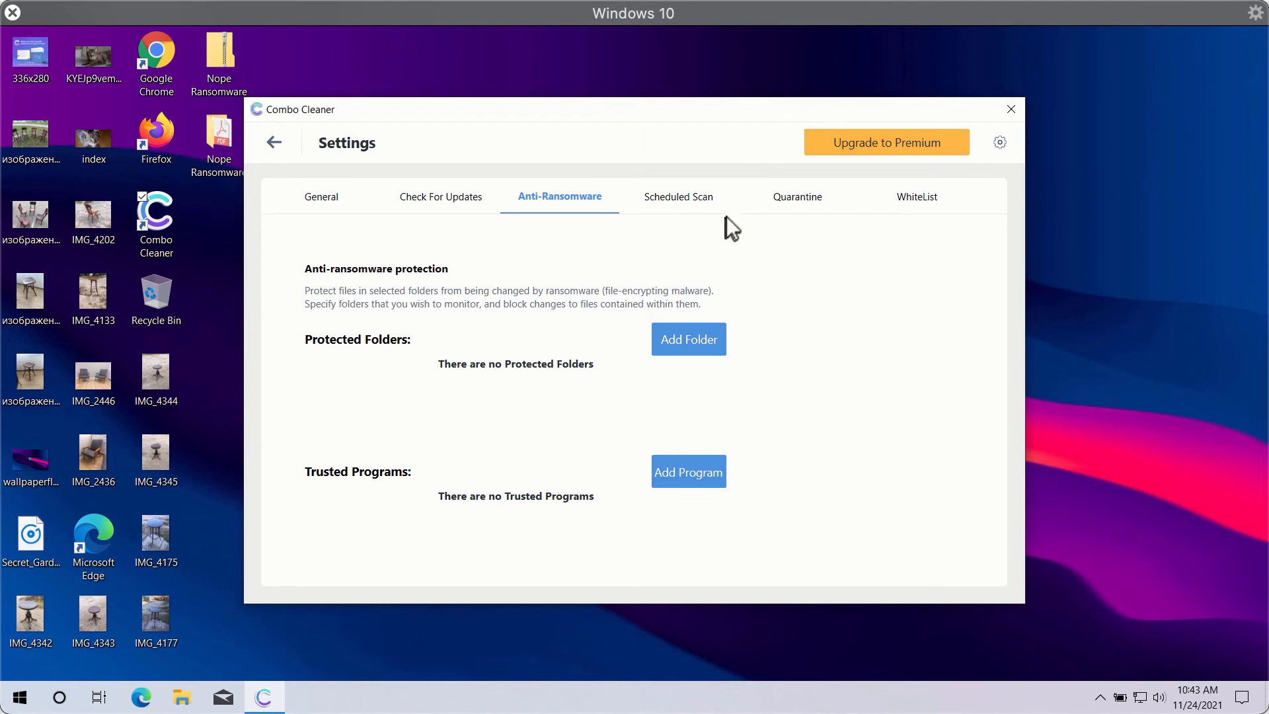
{"action": "mouse_move", "coordinate": [748, 219]}
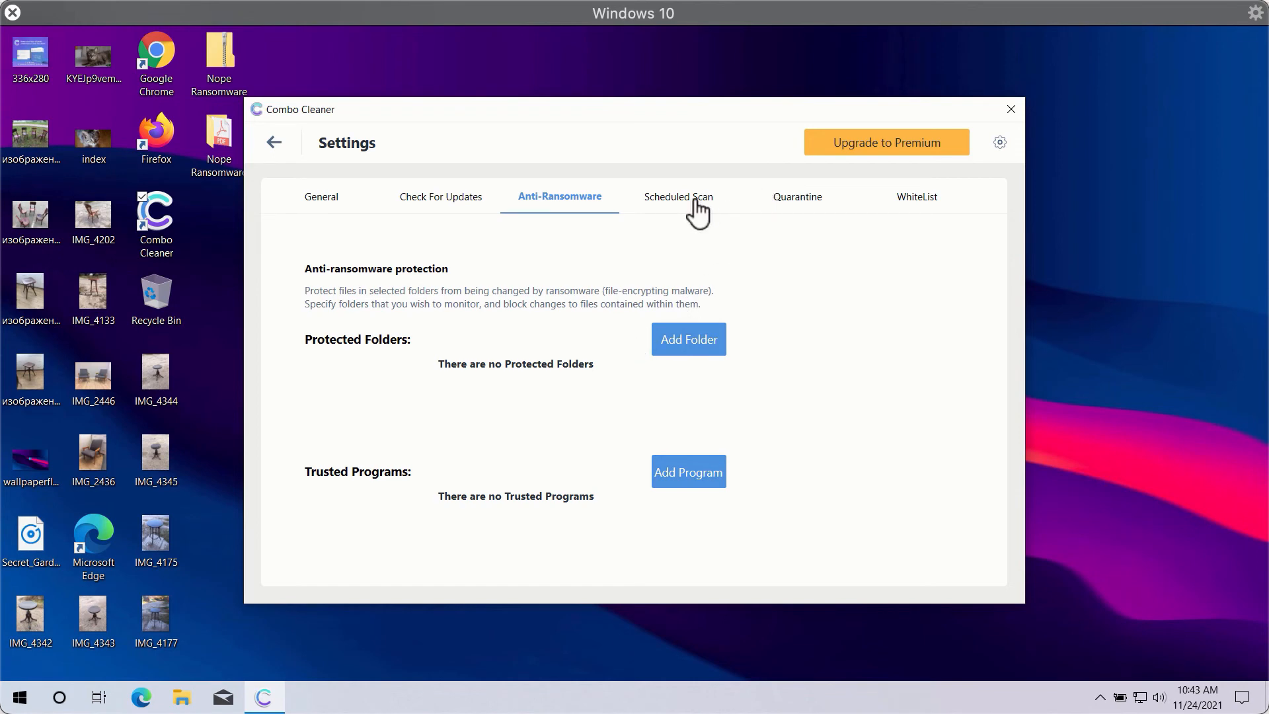
{"action": "left_click", "coordinate": [678, 195]}
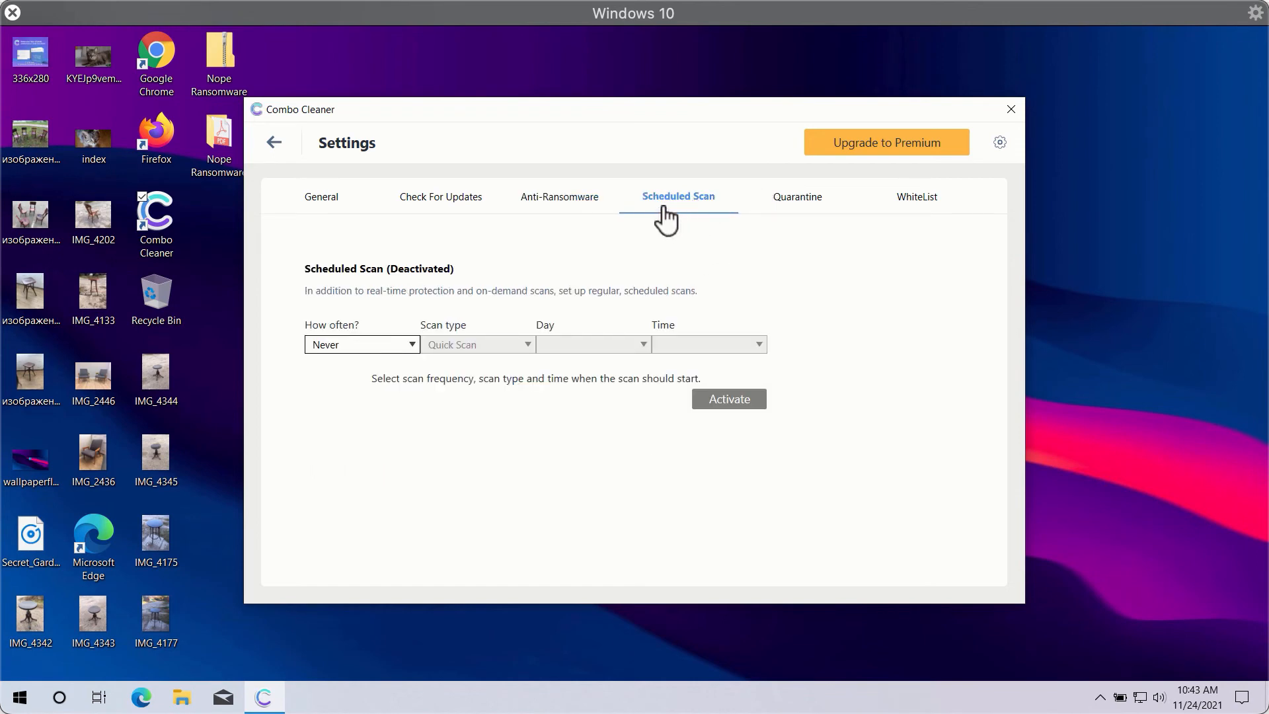
{"action": "mouse_move", "coordinate": [631, 237]}
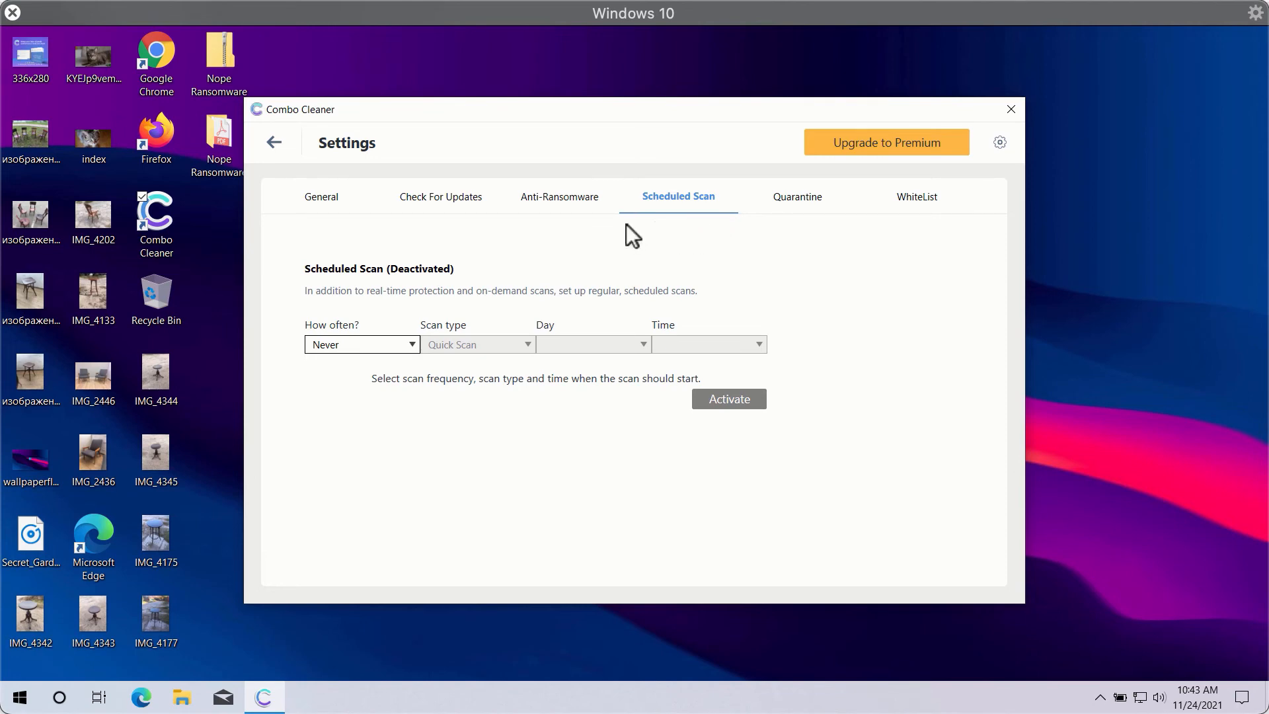
{"action": "mouse_move", "coordinate": [850, 225]}
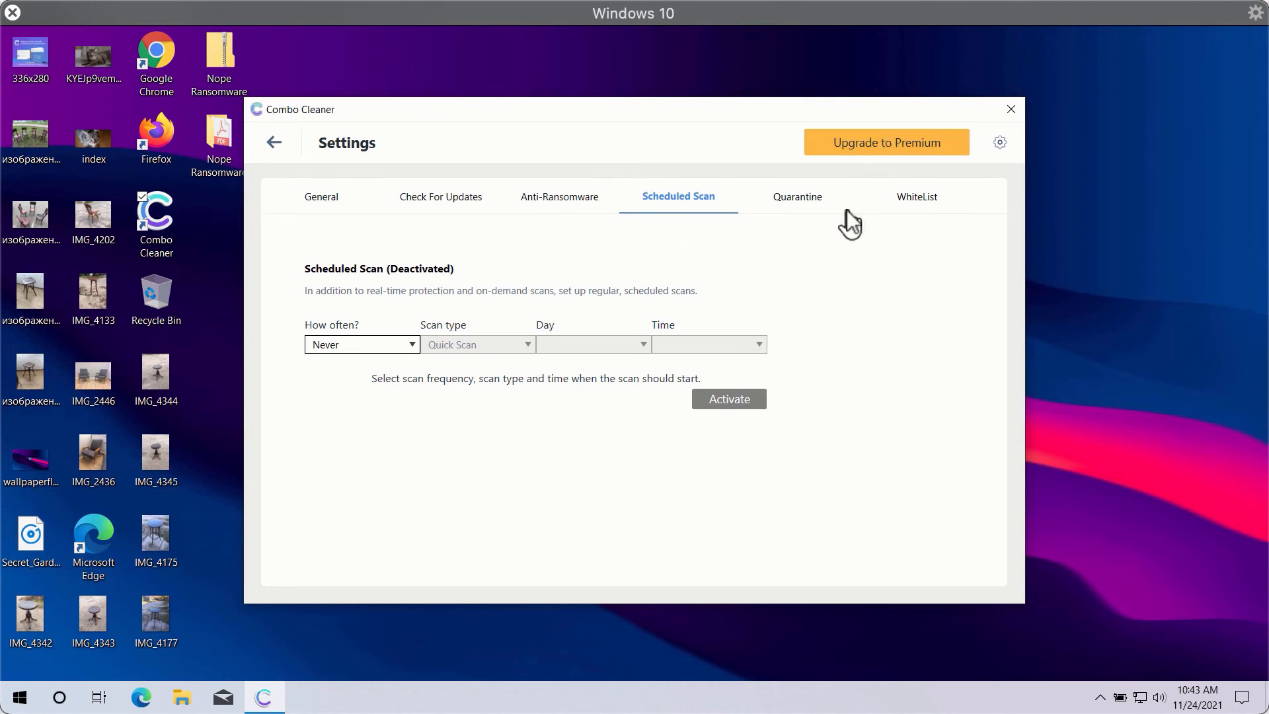
{"action": "mouse_move", "coordinate": [784, 219]}
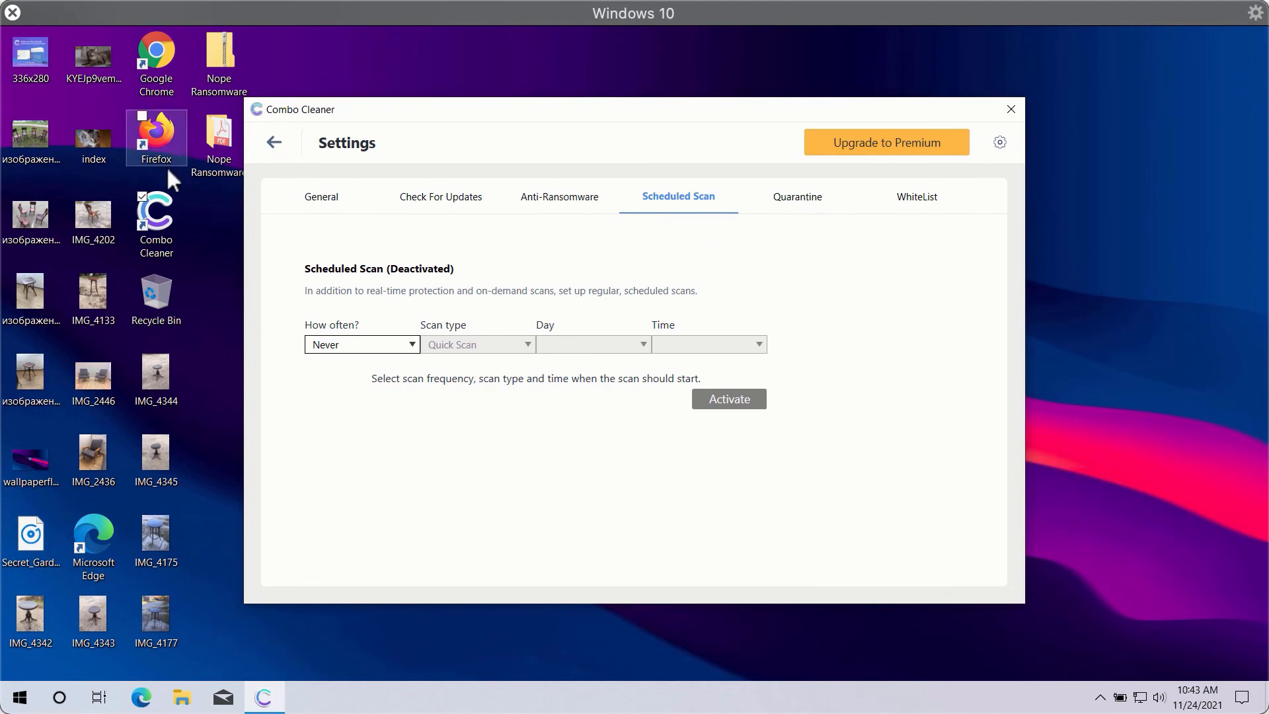
{"action": "left_click", "coordinate": [320, 195]}
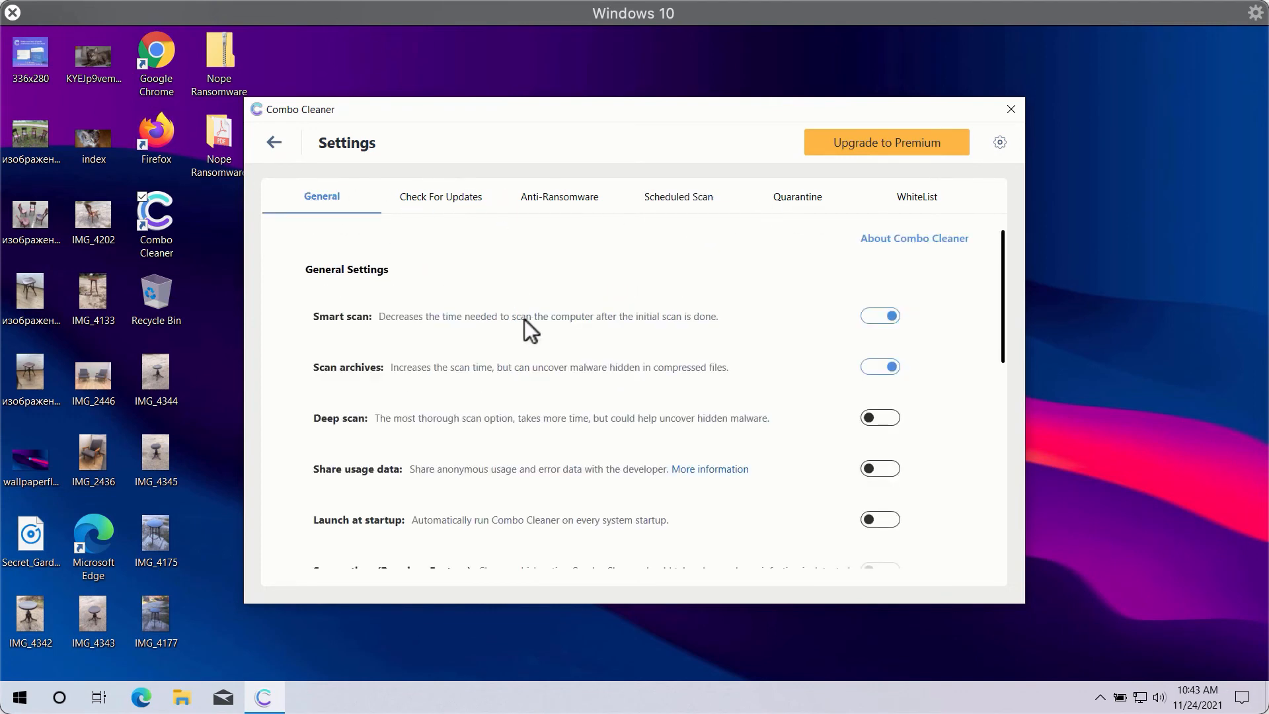
{"action": "mouse_move", "coordinate": [583, 162]}
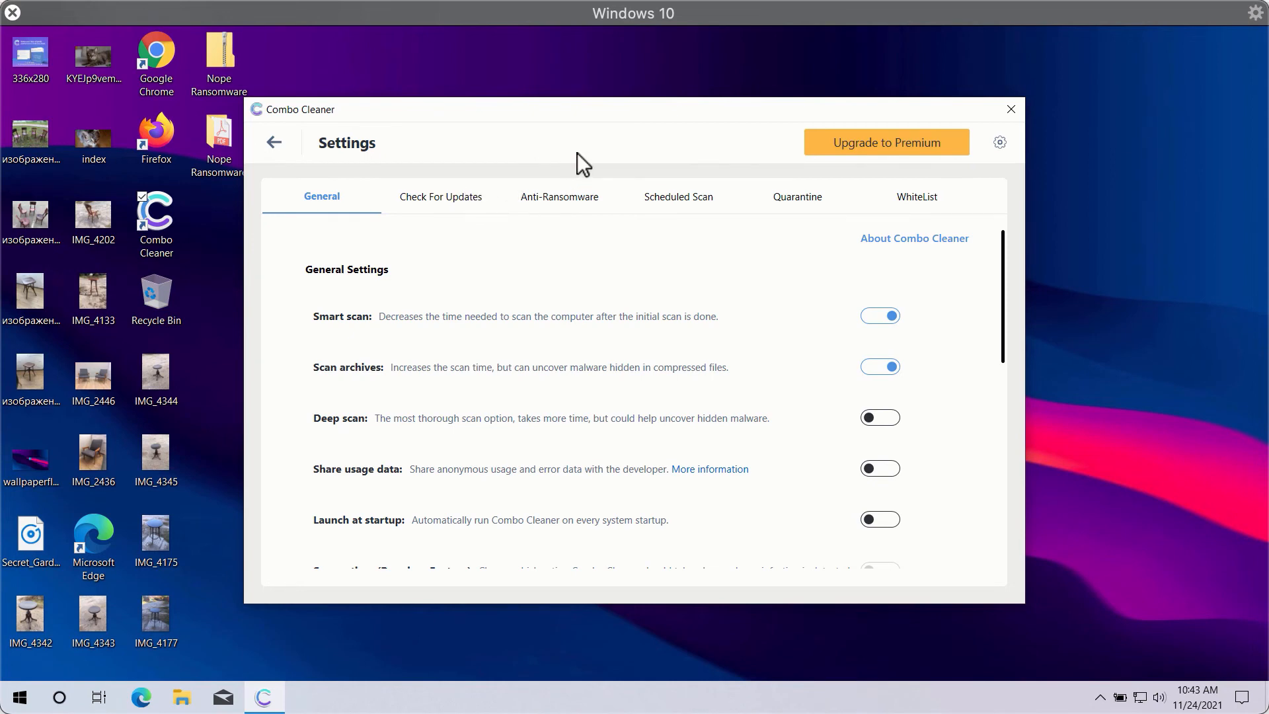
{"action": "mouse_move", "coordinate": [627, 156]}
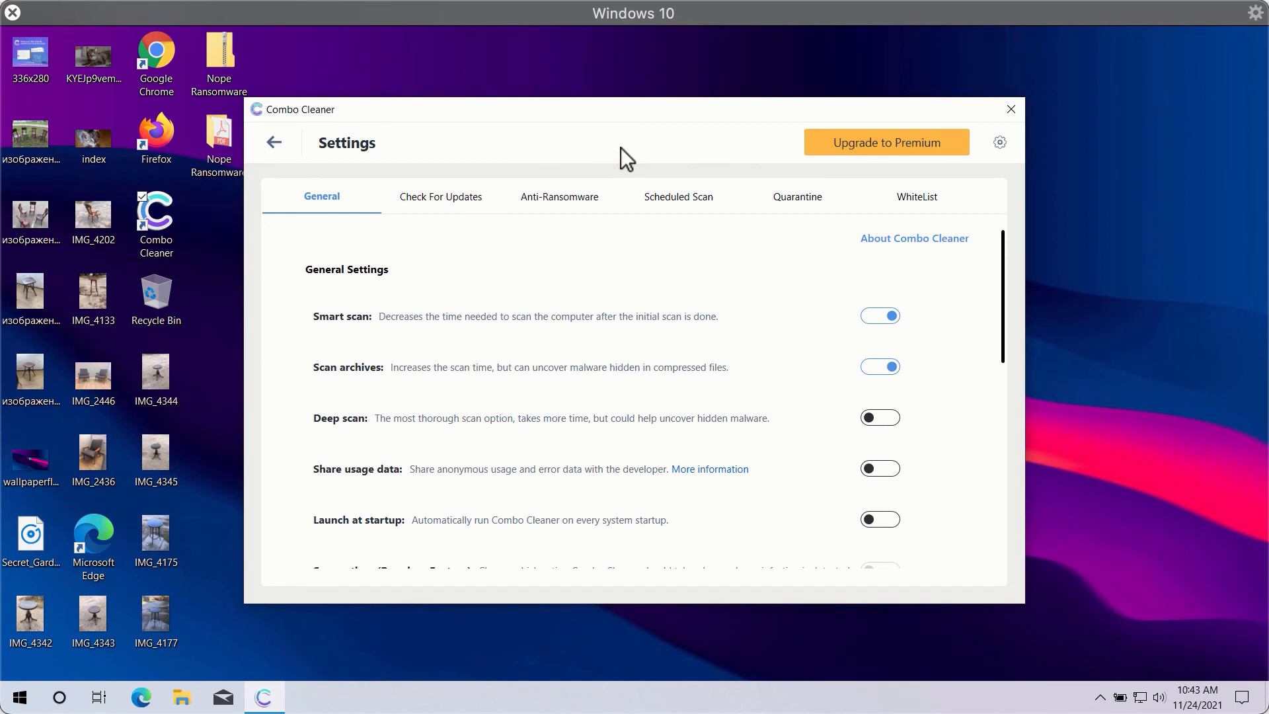
{"action": "mouse_move", "coordinate": [275, 143]}
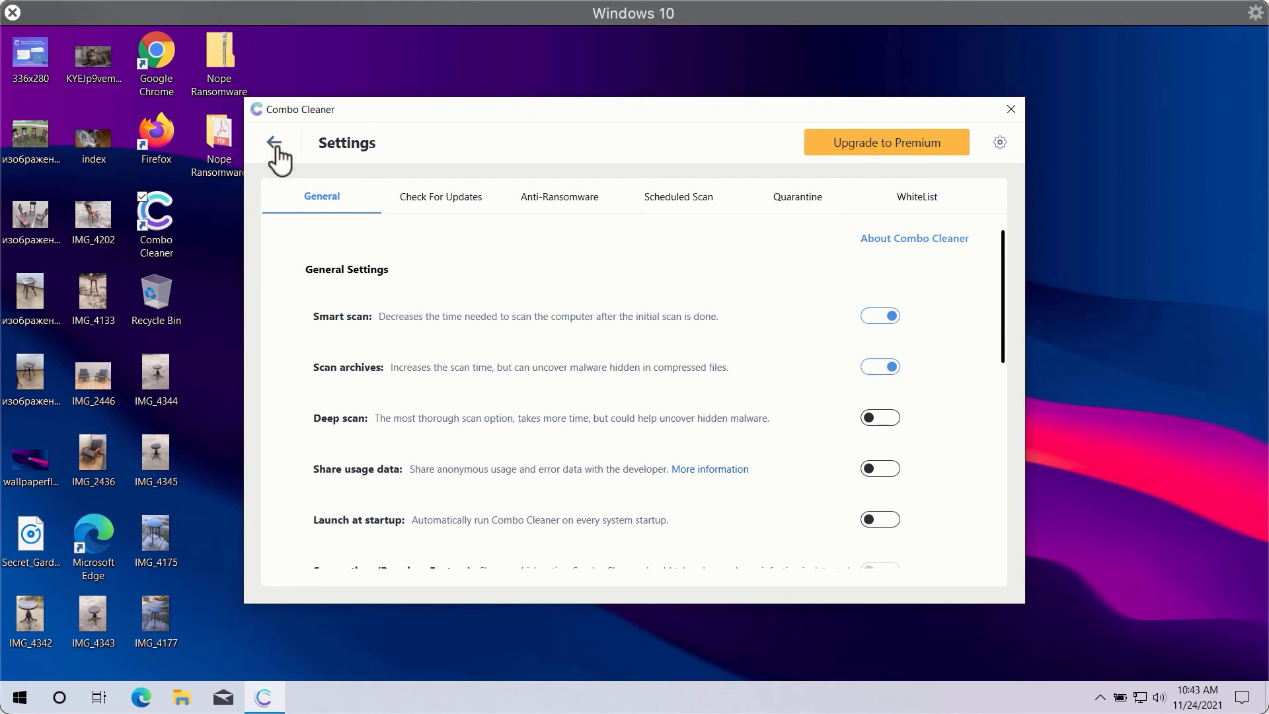
Cancel the in-progress quick scan from the Dashboard and confirm to view 12 threats
{"action": "left_click", "coordinate": [277, 142]}
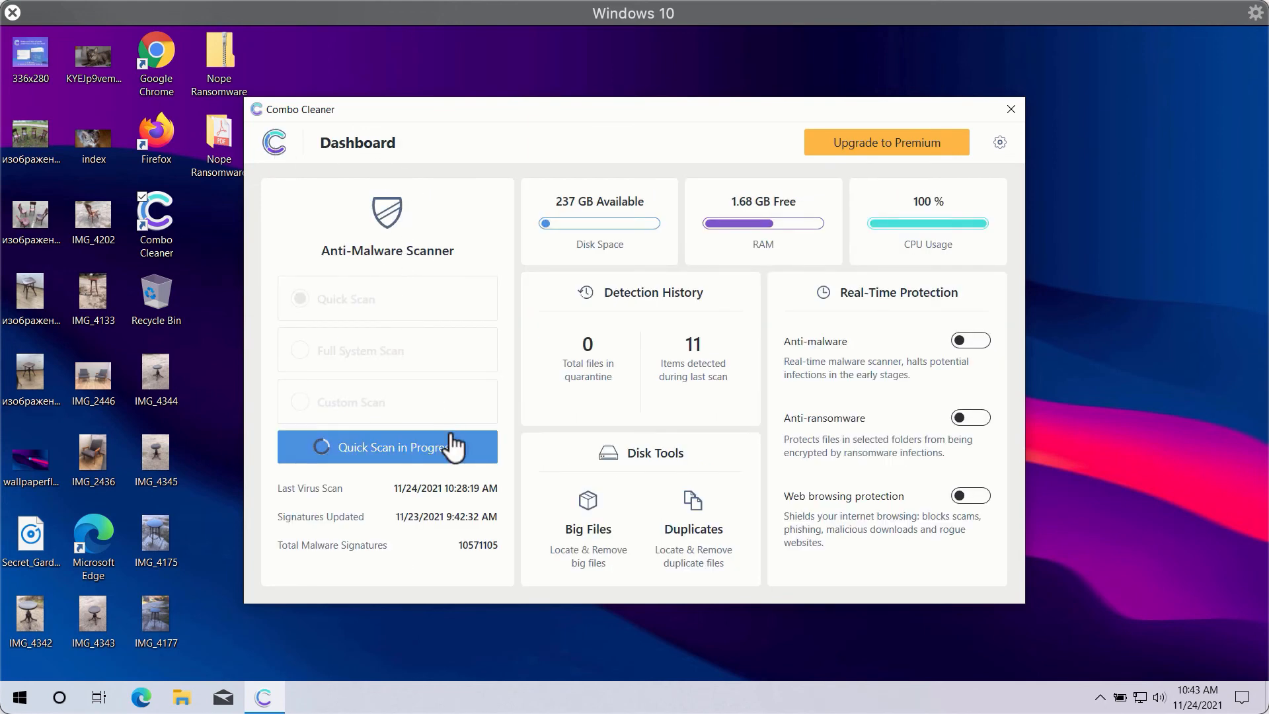
{"action": "left_click", "coordinate": [386, 446]}
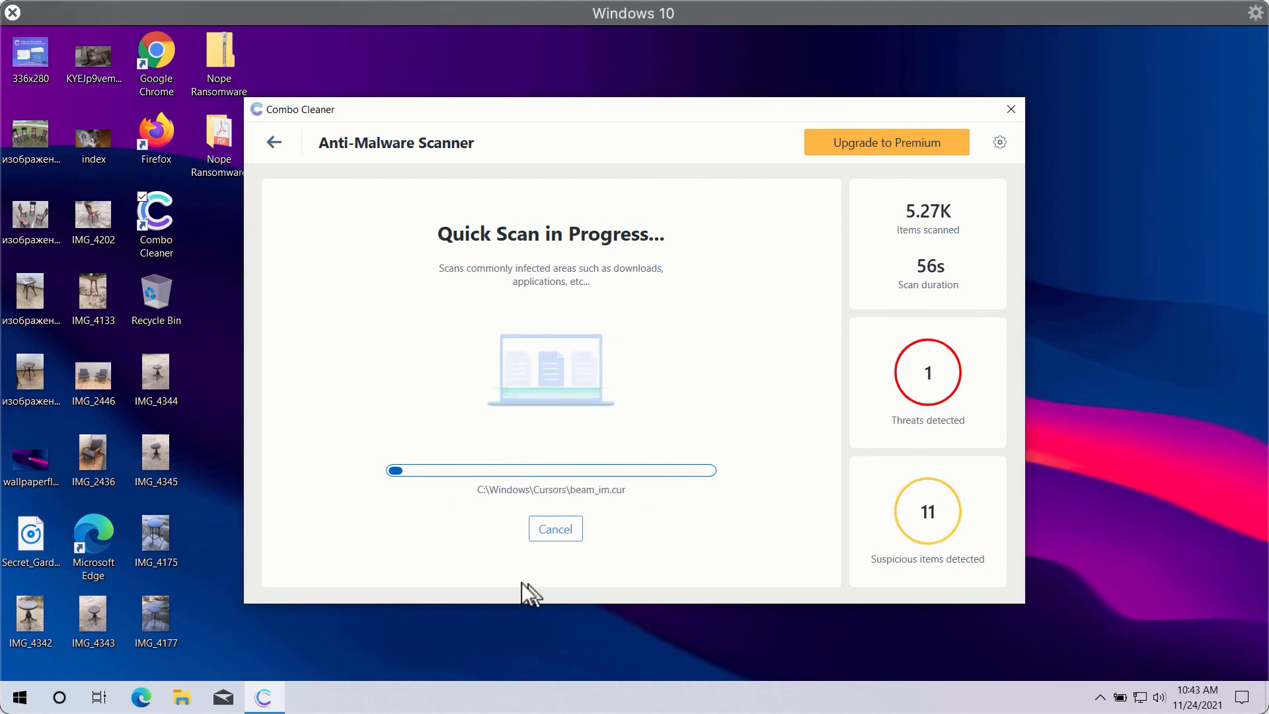
{"action": "left_click", "coordinate": [555, 529]}
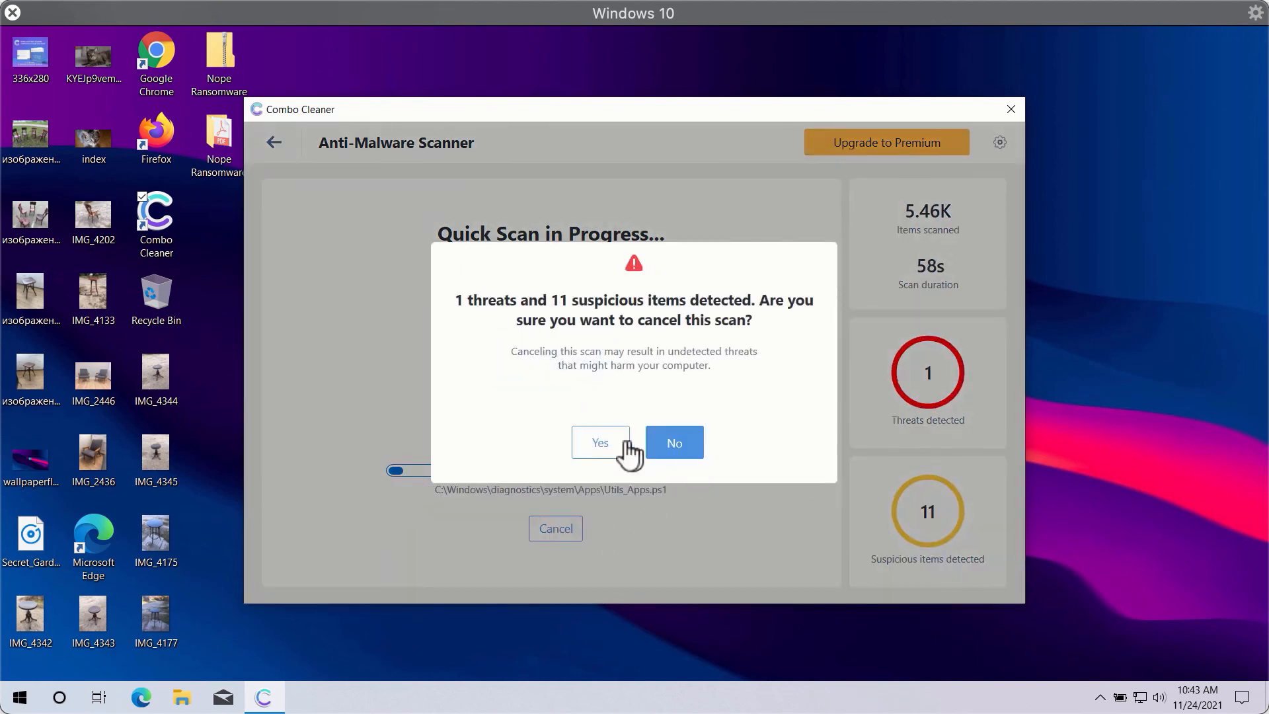
{"action": "left_click", "coordinate": [599, 443]}
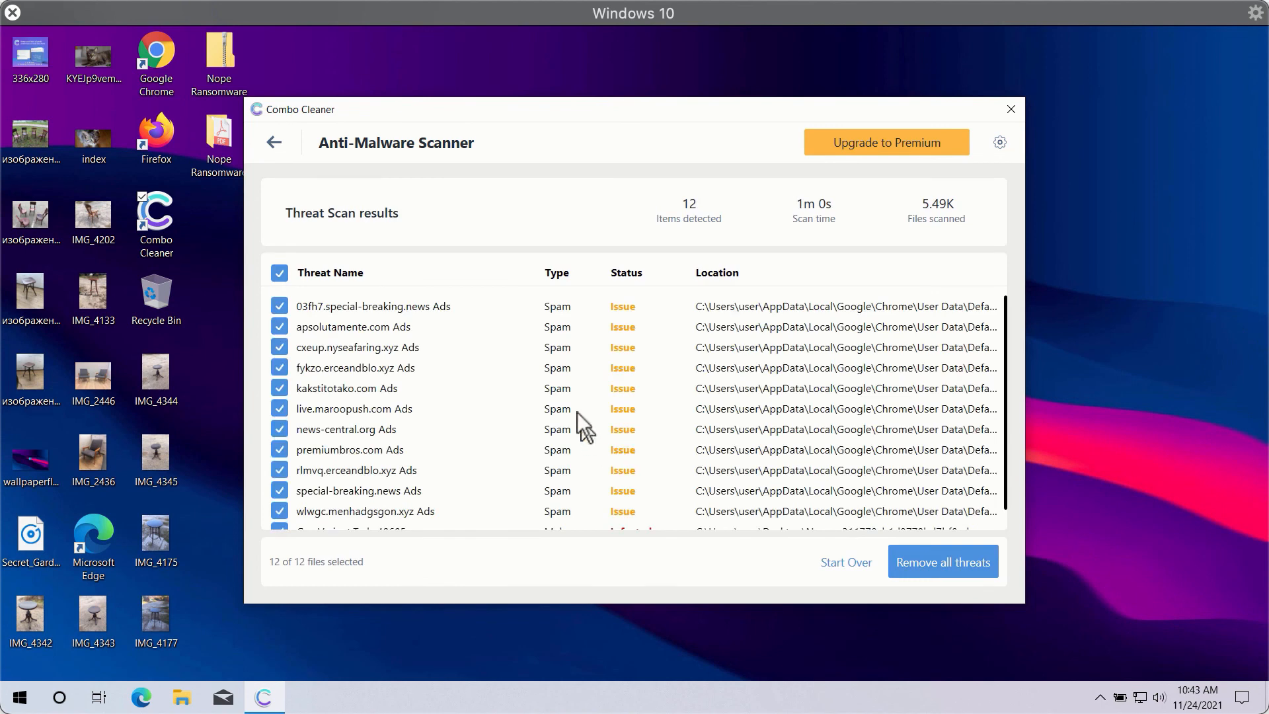
{"action": "scroll", "scroll_direction": "down", "scroll_amount": 3}
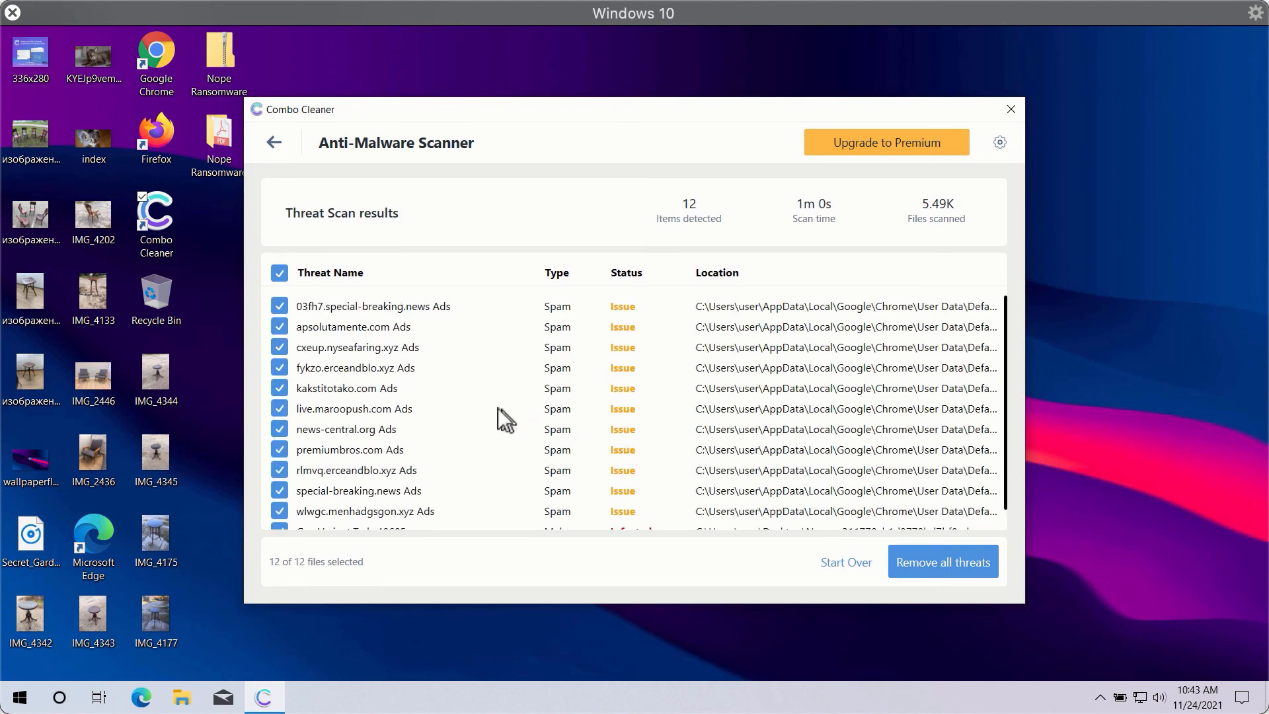
{"action": "mouse_move", "coordinate": [612, 177]}
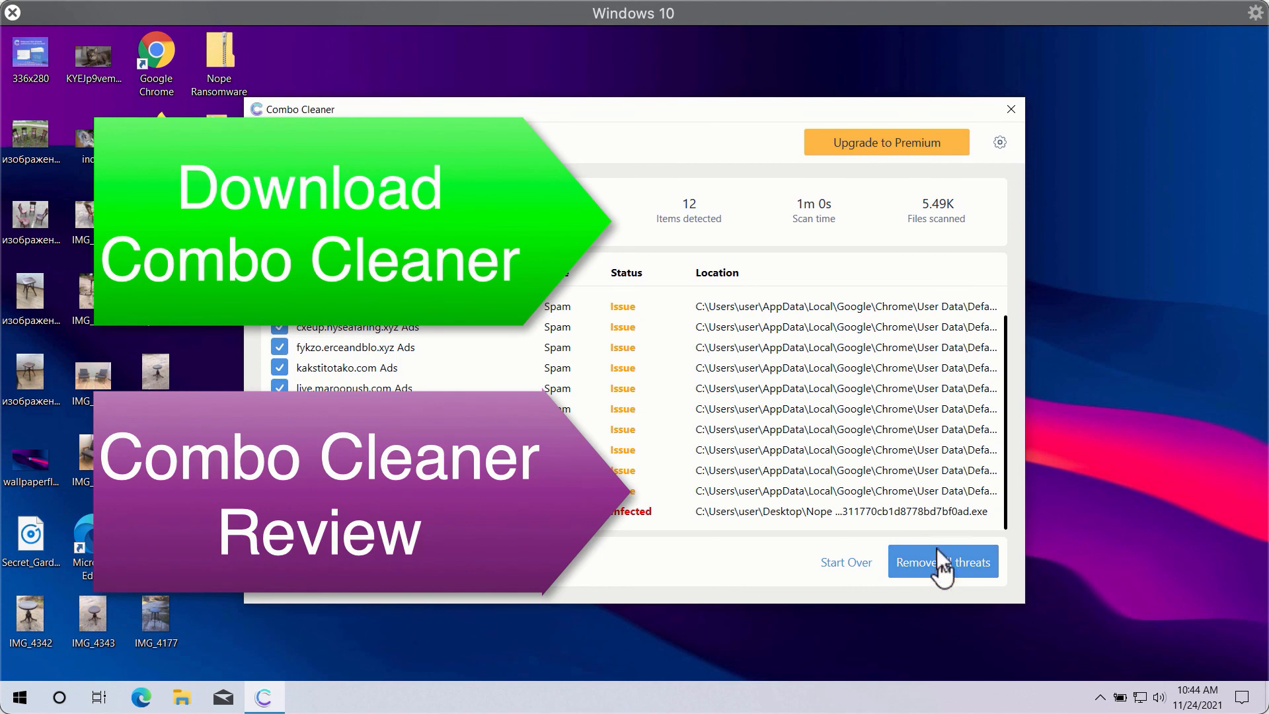
{"action": "mouse_move", "coordinate": [801, 122]}
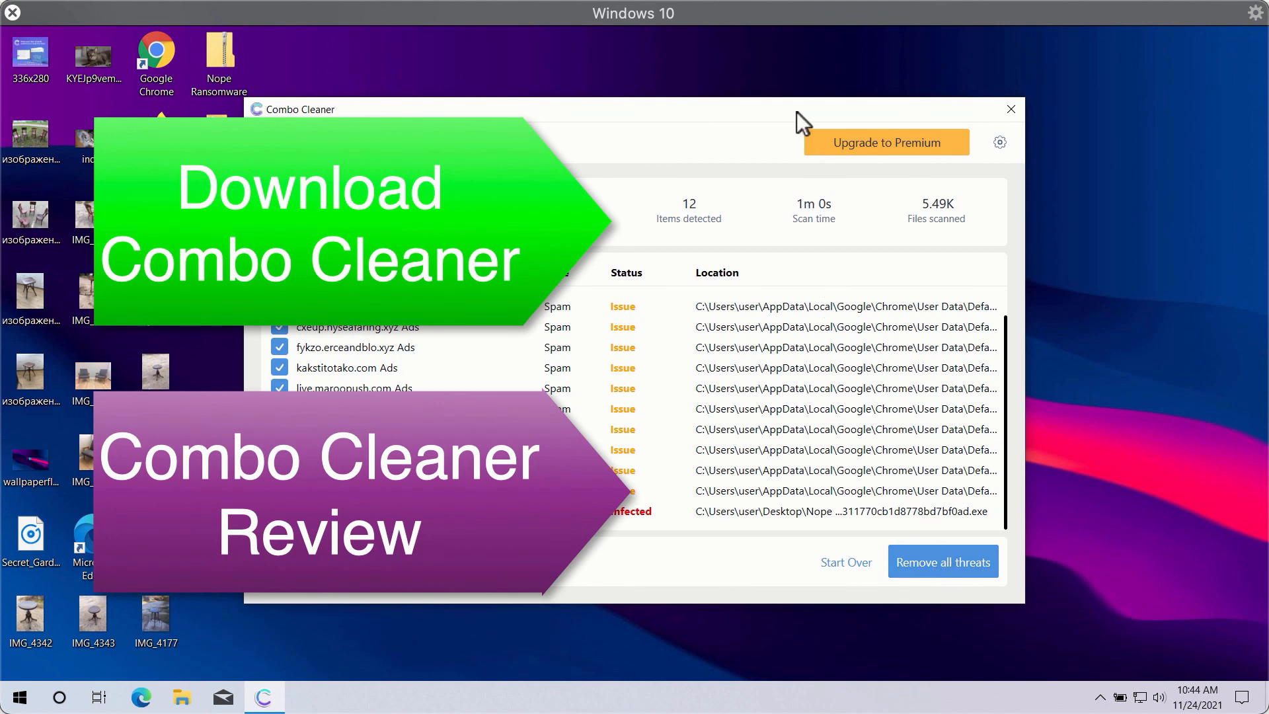